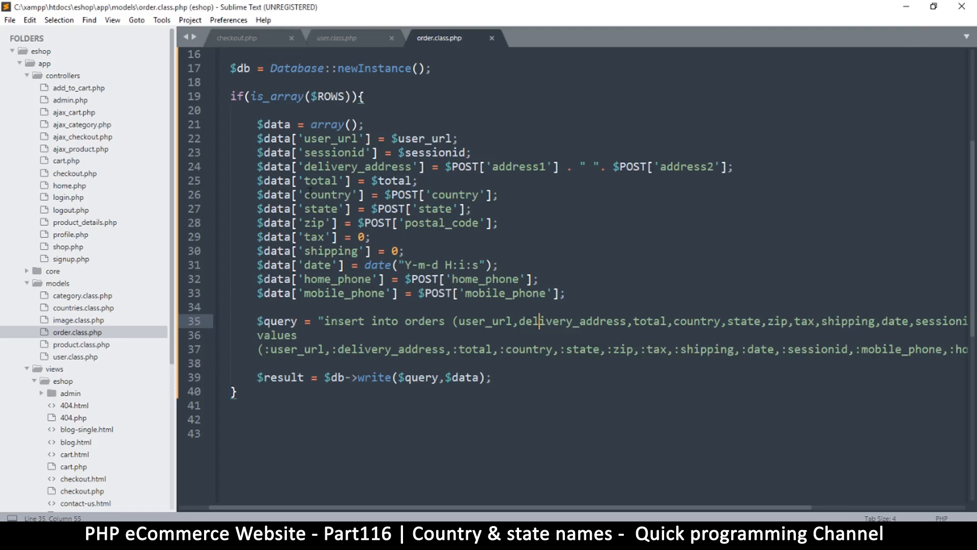
Step: Open models/countries.class.php in the editor alongside order.class.php
{"action": "left_click", "coordinate": [321, 209]}
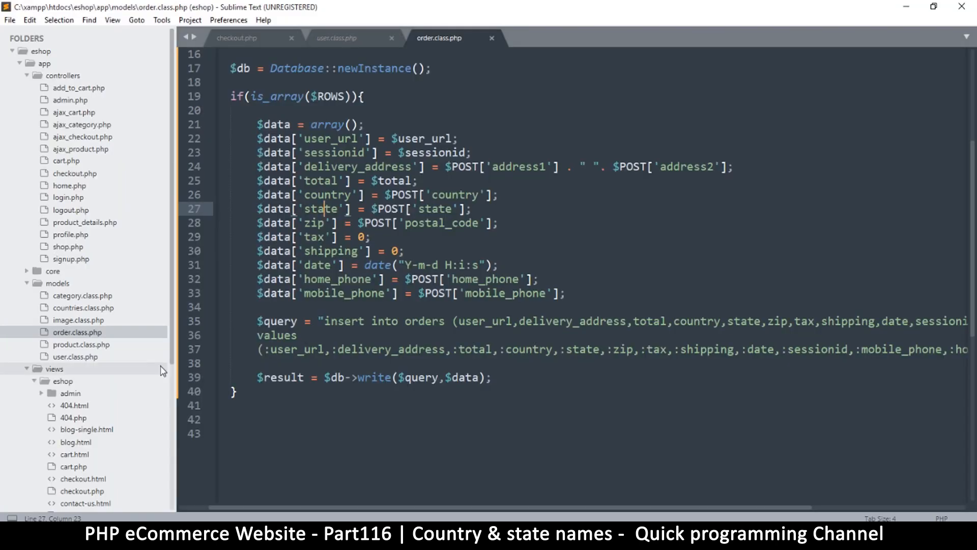
{"action": "left_click", "coordinate": [83, 307]}
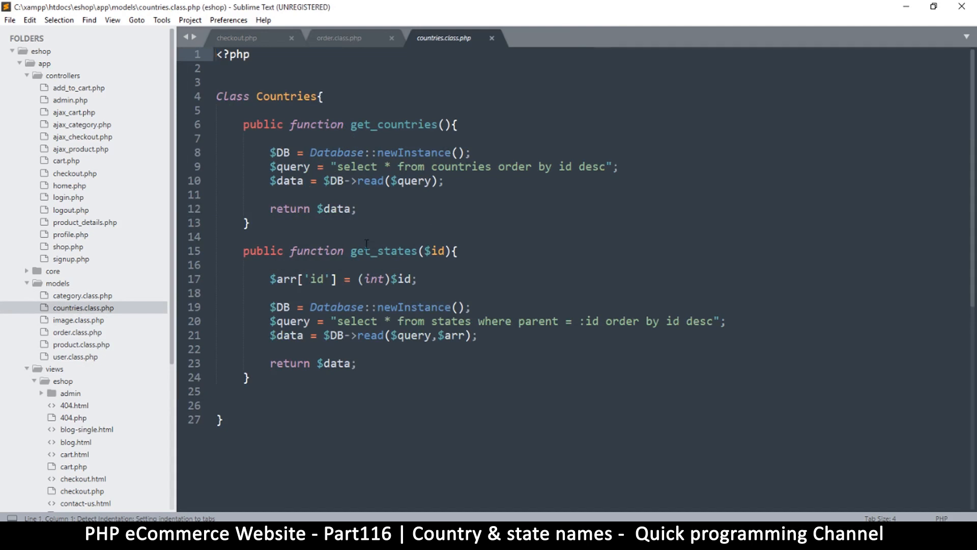
Step: Duplicate get_countries/get_states as get_country($id)/get_state($id) and start a where clause
{"action": "double_click", "coordinate": [361, 251]}
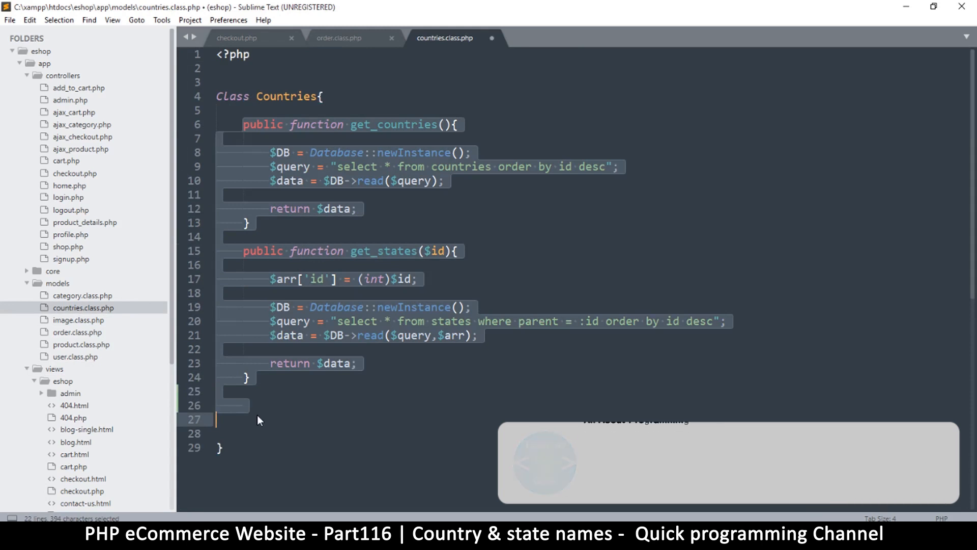
{"action": "scroll", "scroll_direction": "down", "scroll_amount": 3}
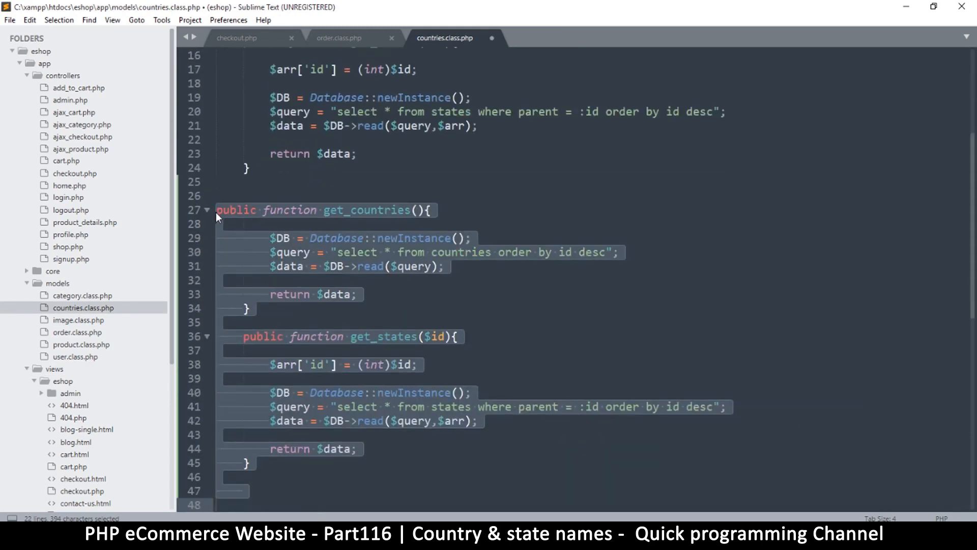
{"action": "left_click", "coordinate": [388, 209]}
{"action": "type", "text": "y"}
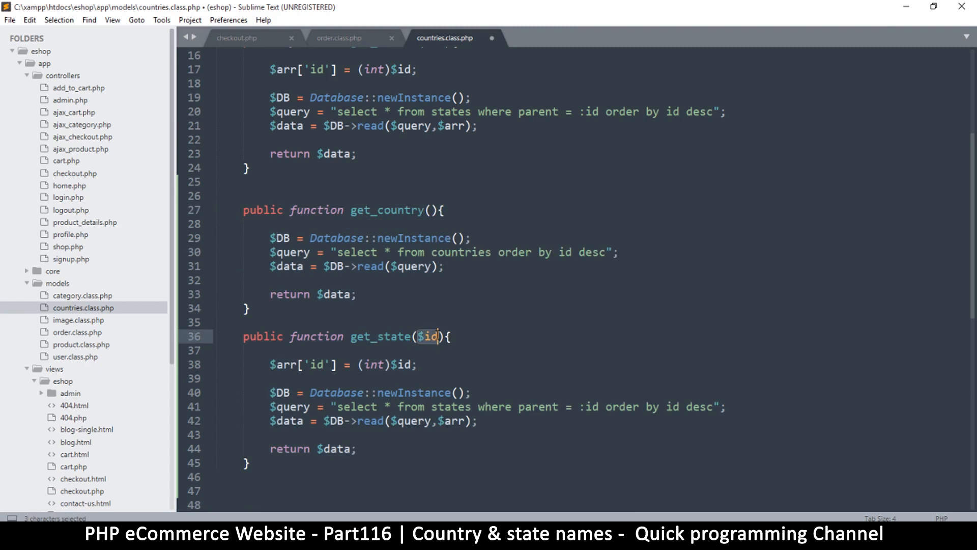
{"action": "key", "text": "ctrl+c"}
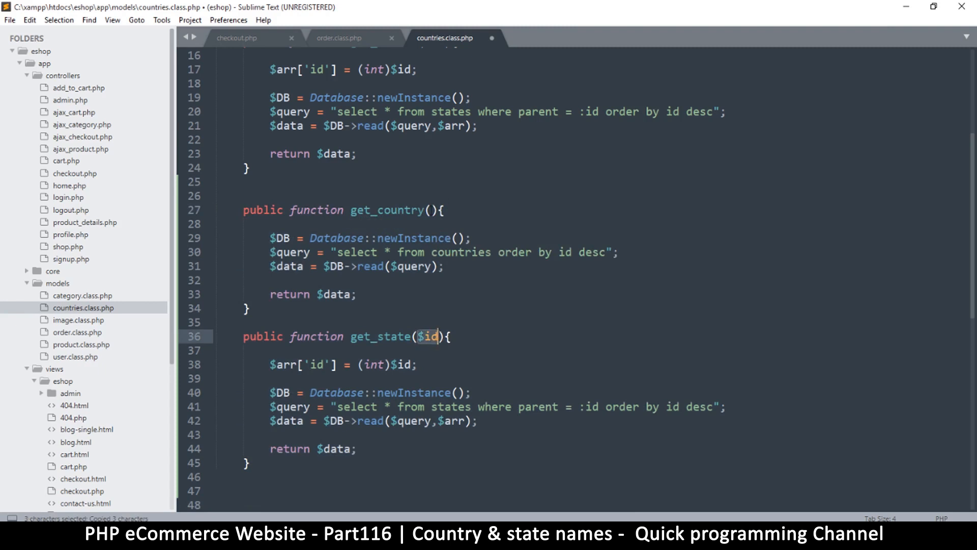
{"action": "type", "text": "$id"}
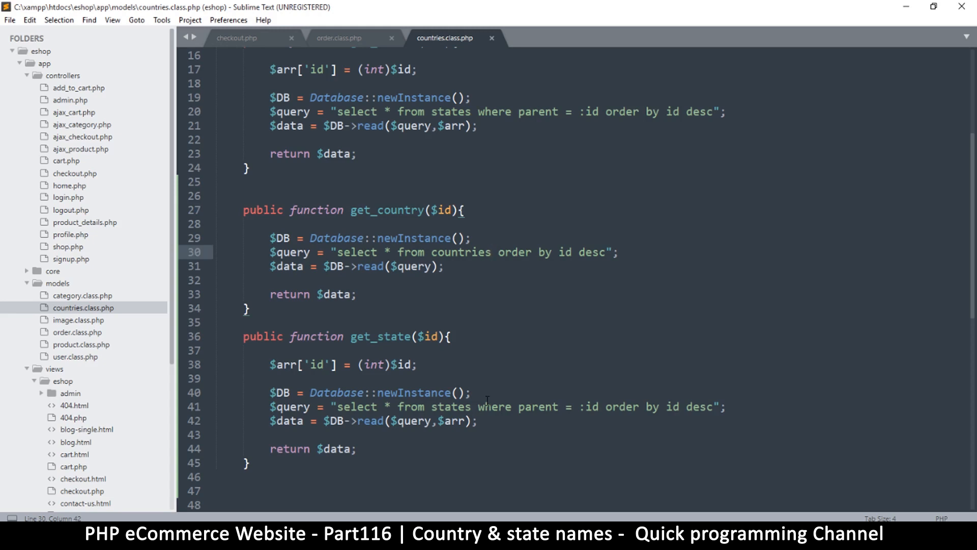
{"action": "type", "text": "where"}
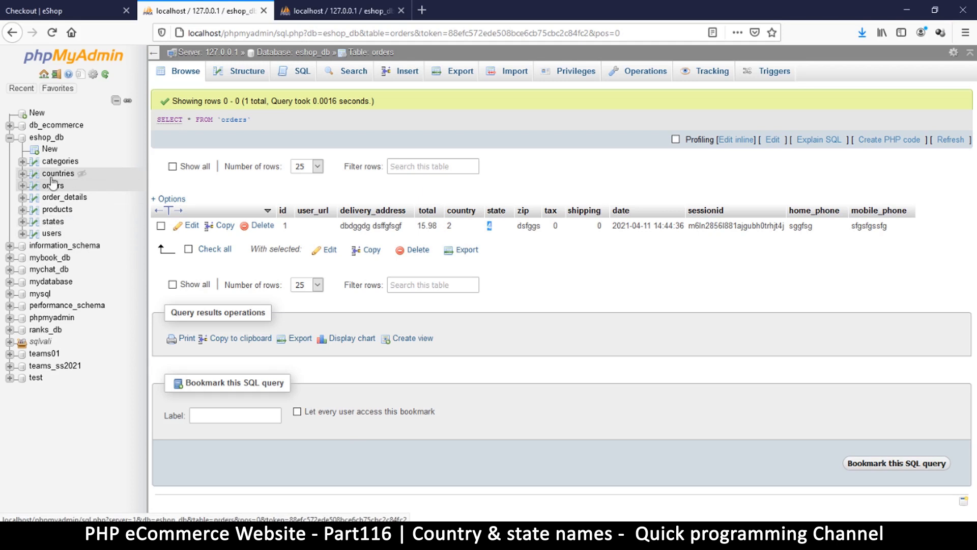
Step: Browse the countries and states tables to check their id columns
{"action": "left_click", "coordinate": [58, 173]}
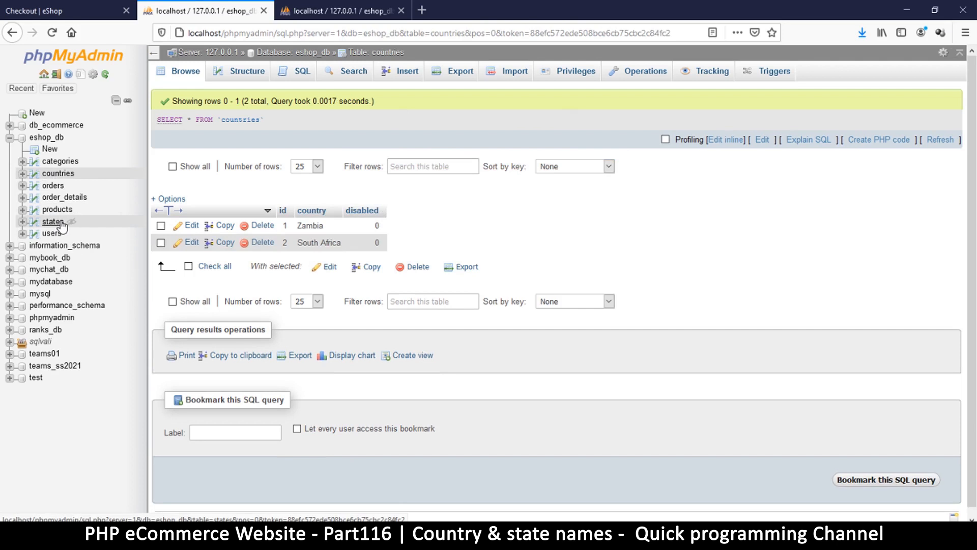
{"action": "left_click", "coordinate": [52, 221]}
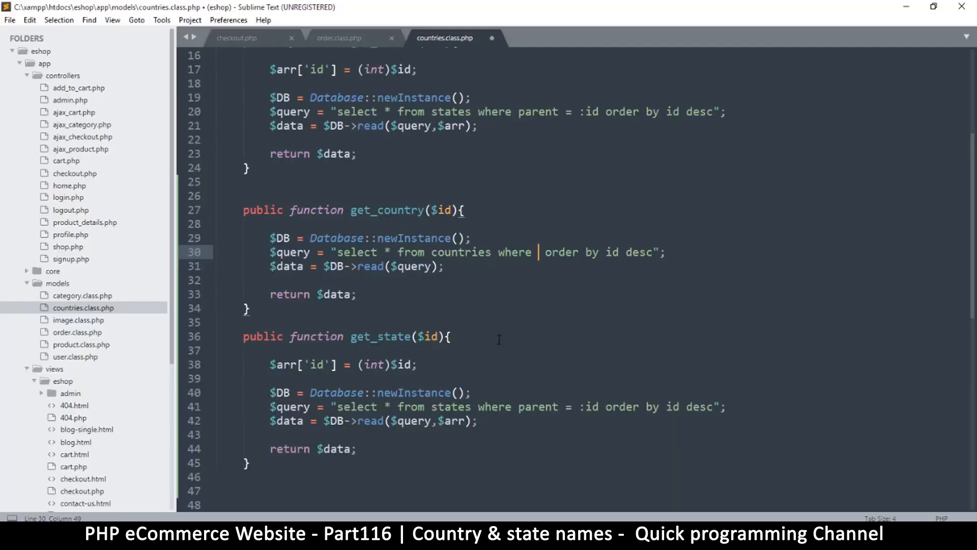
Step: Make get_country query countries 'where id = ' with $id cast to int
{"action": "type", "text": "id = $i"}
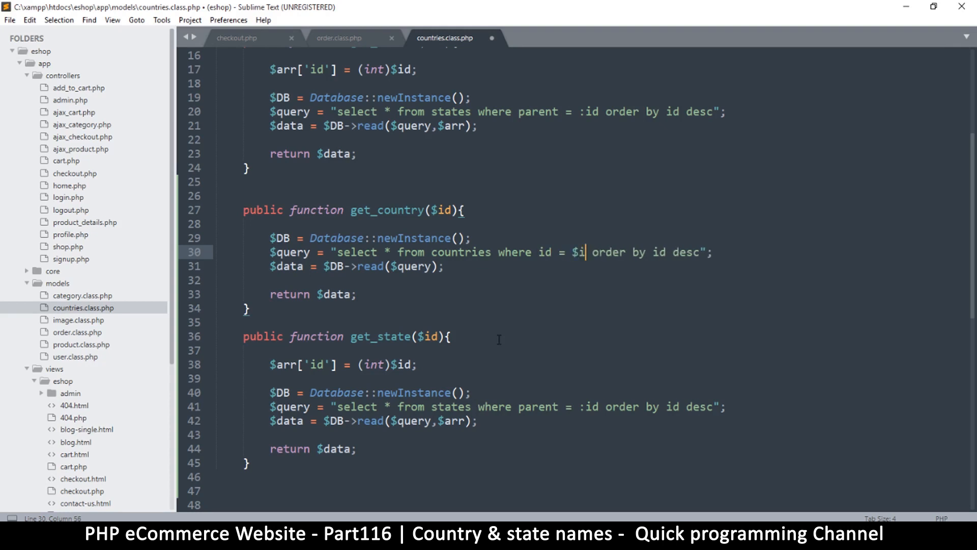
{"action": "type", "text": "d"}
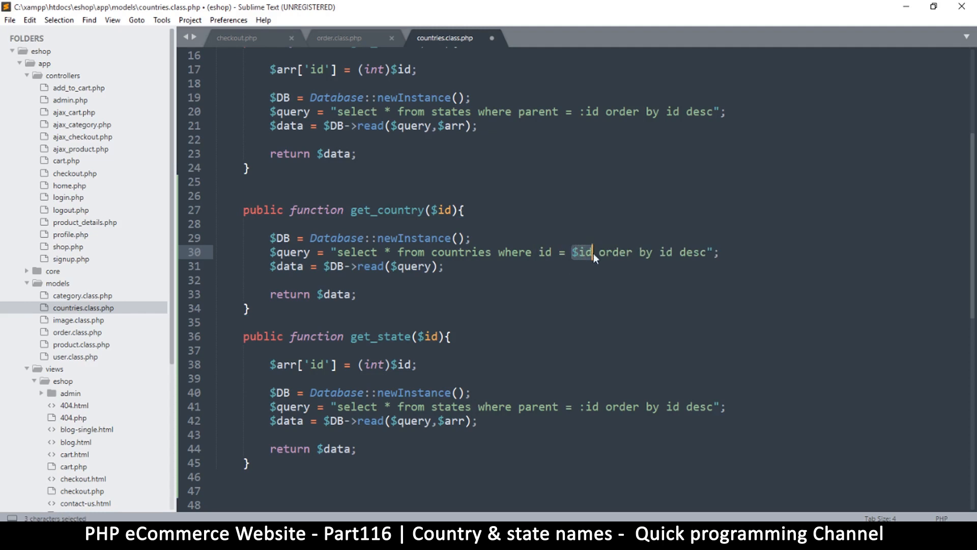
{"action": "type", "text": "'"}
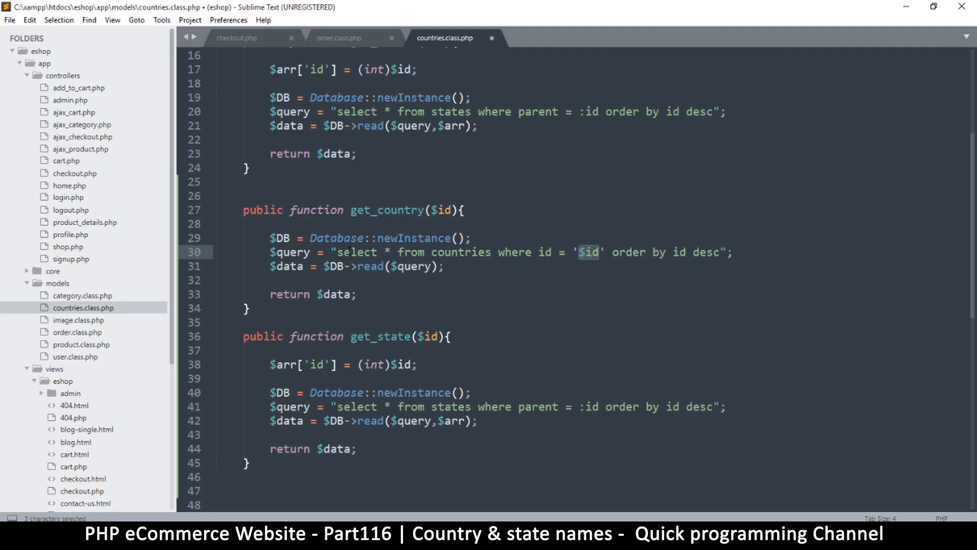
{"action": "mouse_move", "coordinate": [566, 262]}
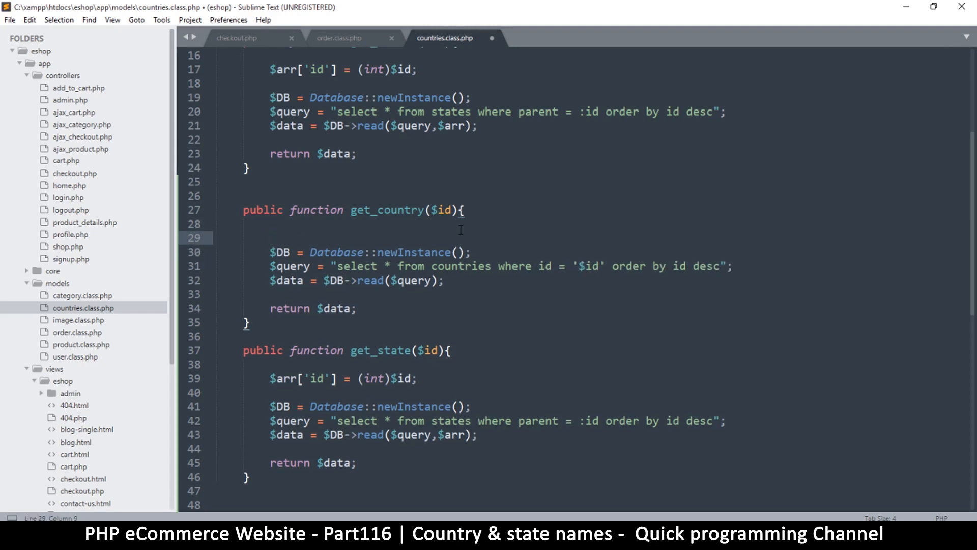
{"action": "type", "text": "$id = (int"}
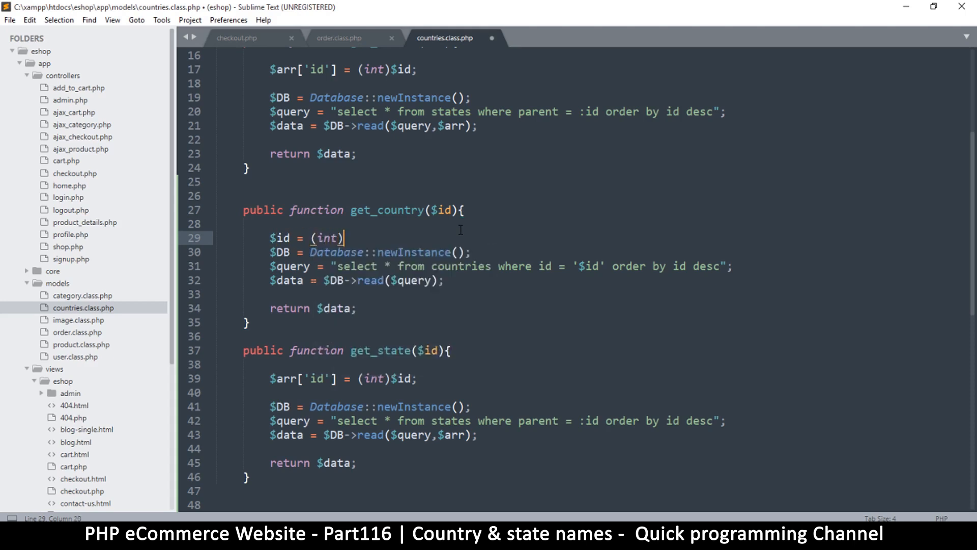
{"action": "type", "text": "$id;"}
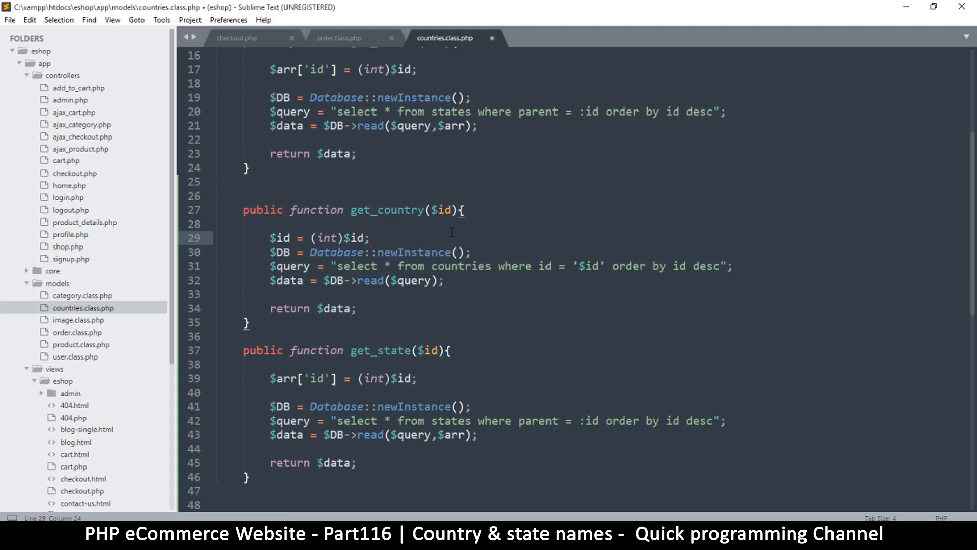
{"action": "left_click_drag", "start_coordinate": [371, 237], "coordinate": [310, 252]}
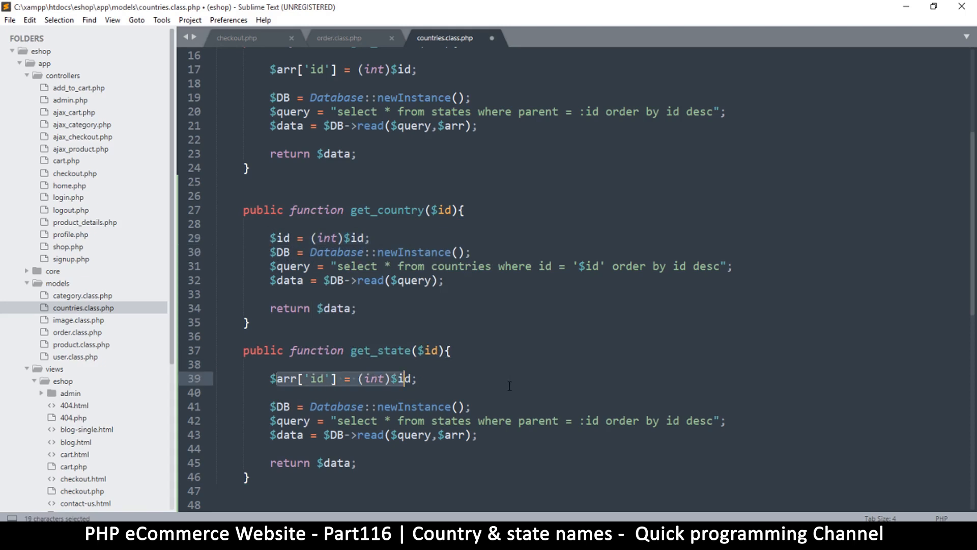
Step: Make get_state query states by id without 'order by id desc', return $data[0] in both, and save
{"action": "double_click", "coordinate": [537, 421]}
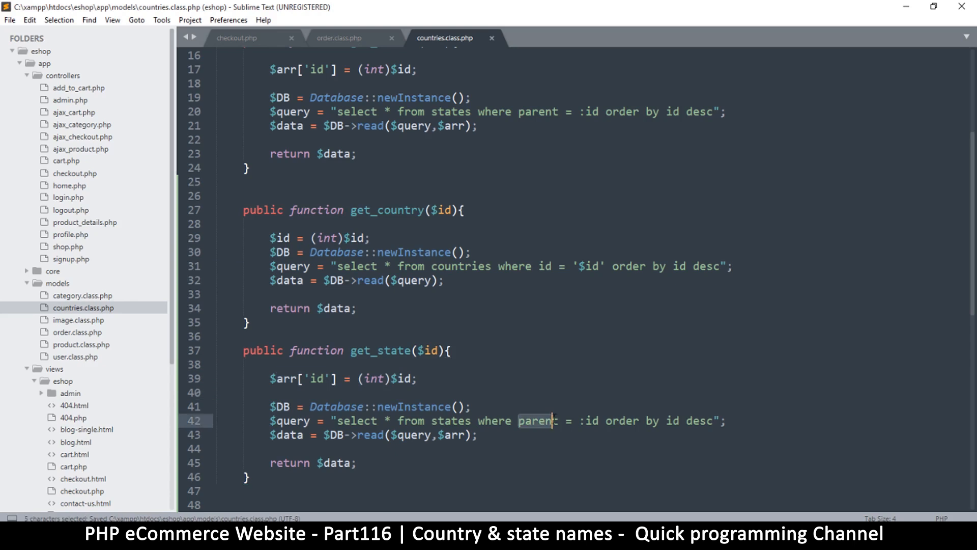
{"action": "type", "text": "id"}
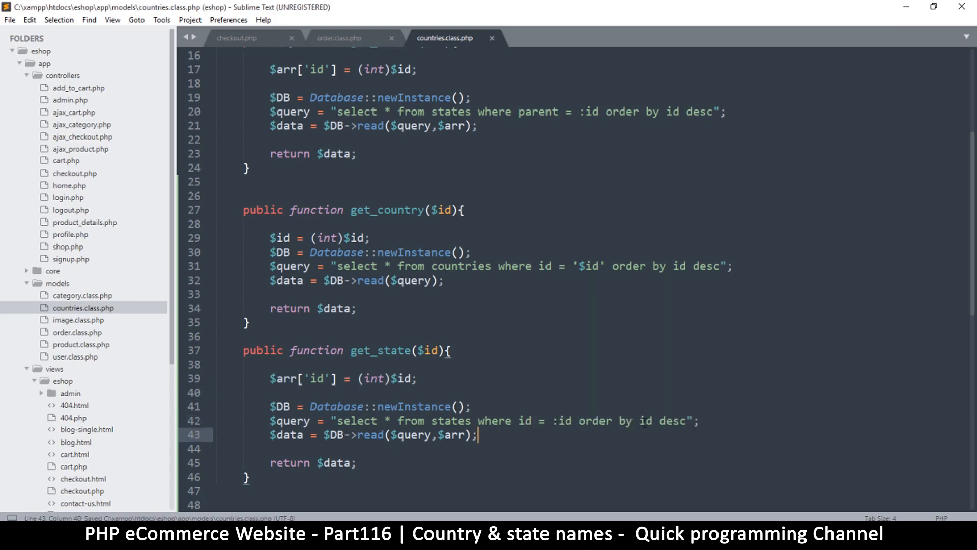
{"action": "left_click_drag", "start_coordinate": [572, 420], "coordinate": [673, 420]}
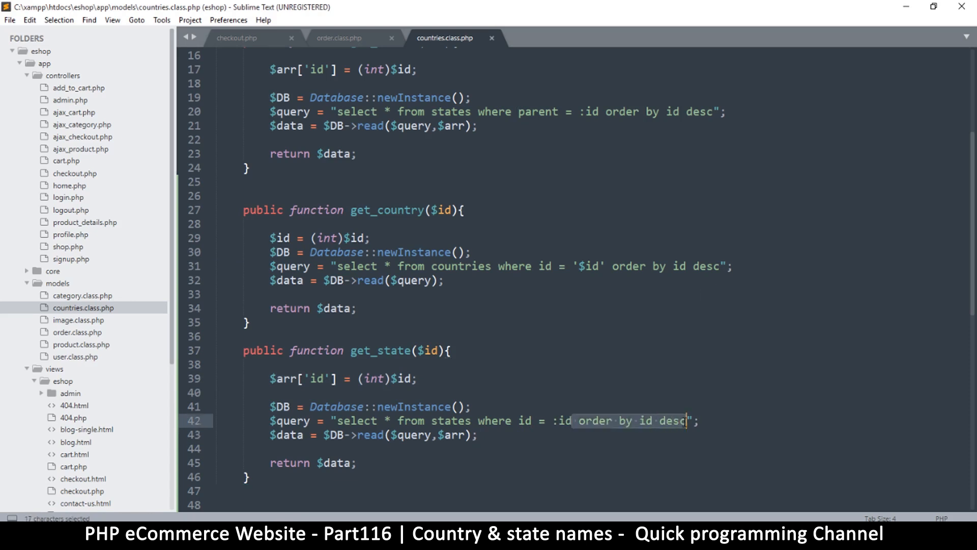
{"action": "key", "text": "Delete"}
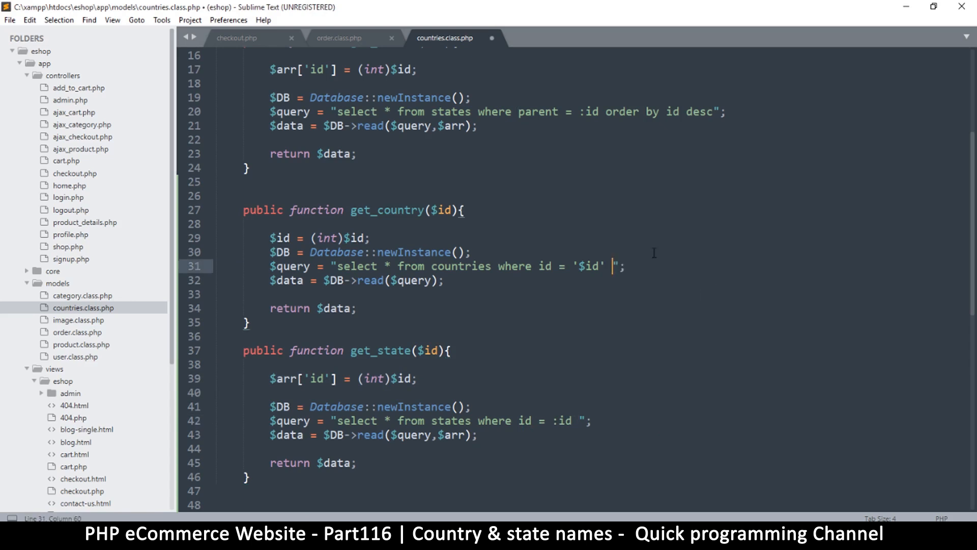
{"action": "key", "text": "ctrl+s"}
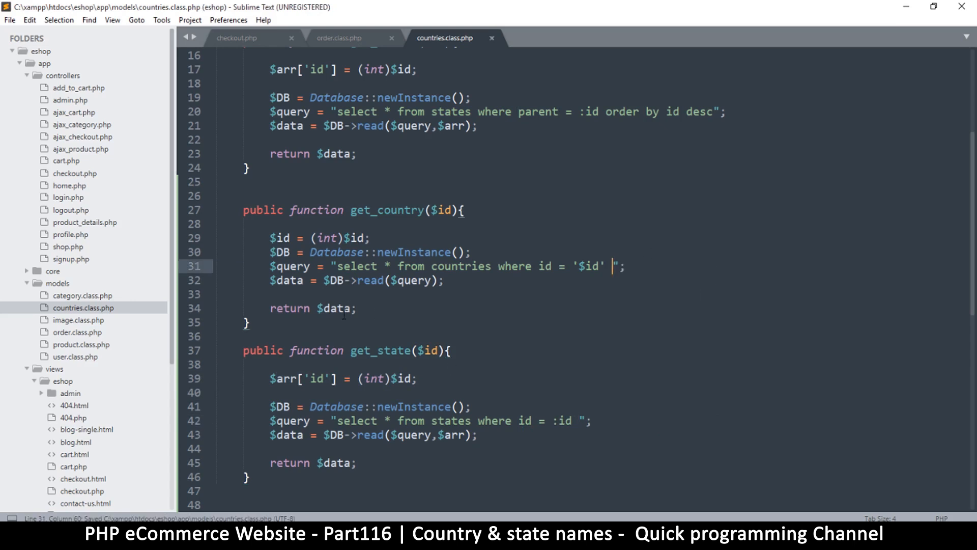
{"action": "type", "text": "[0]"}
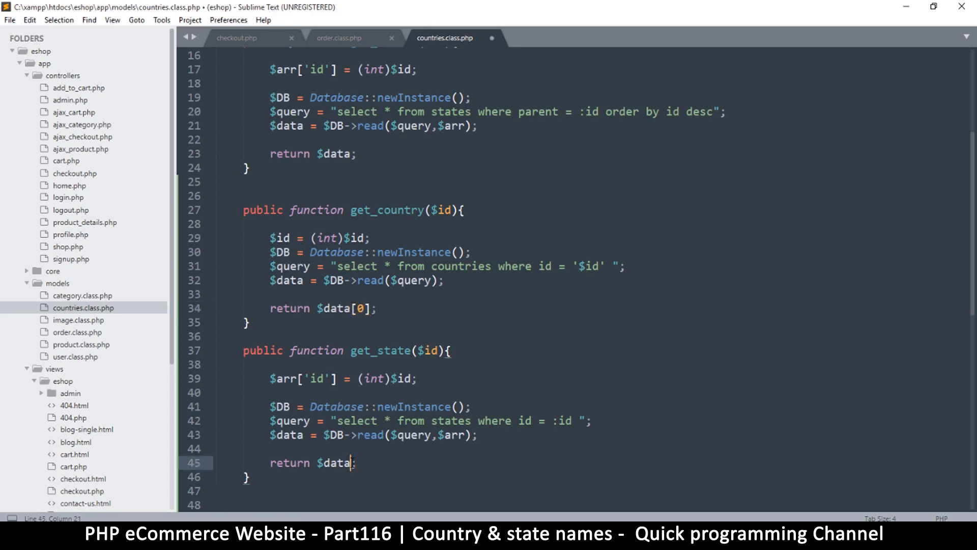
{"action": "type", "text": "[0]"}
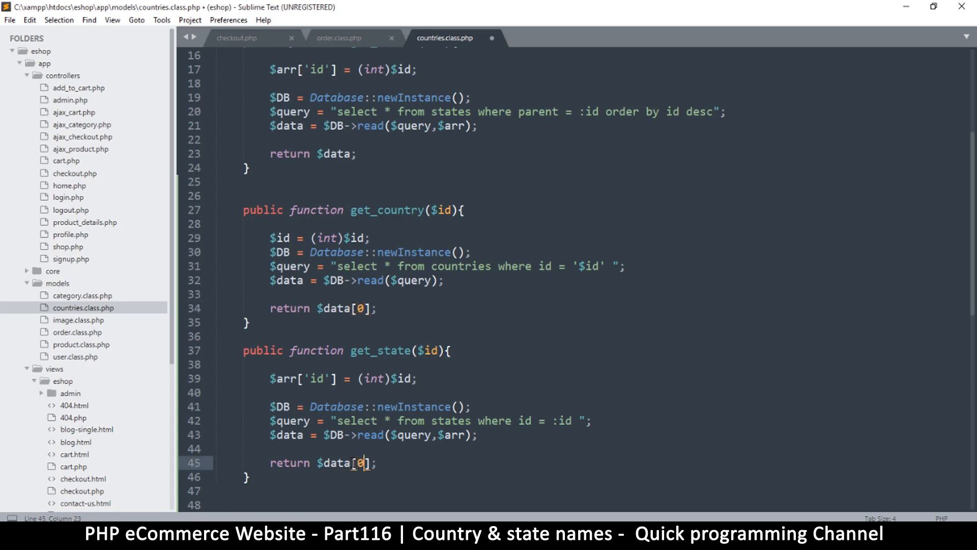
{"action": "mouse_move", "coordinate": [346, 375]}
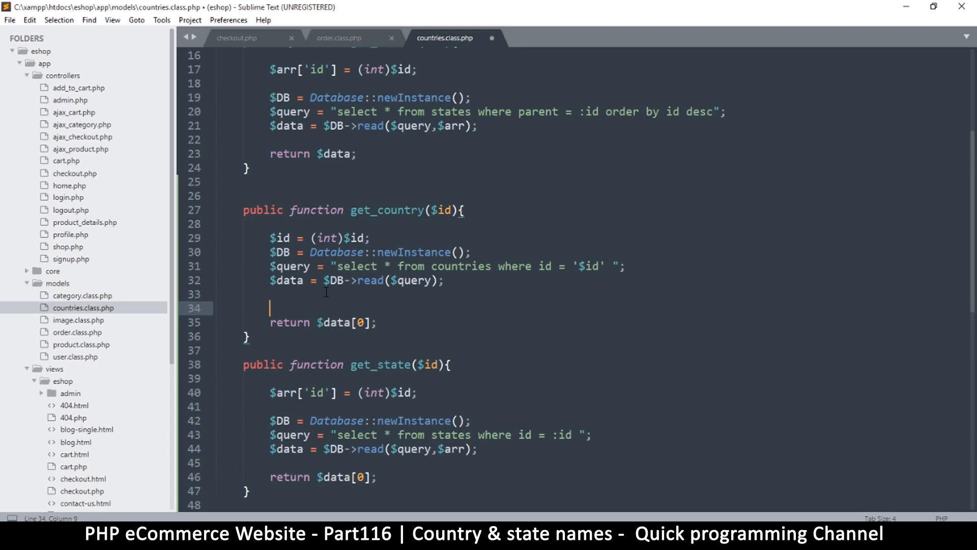
Step: Change both returns to 'return is_array($data) ? $data[0] : false;'
{"action": "type", "text": "if()"}
{"action": "left_click", "coordinate": [323, 321]}
{"action": "type", "text": "is_array("}
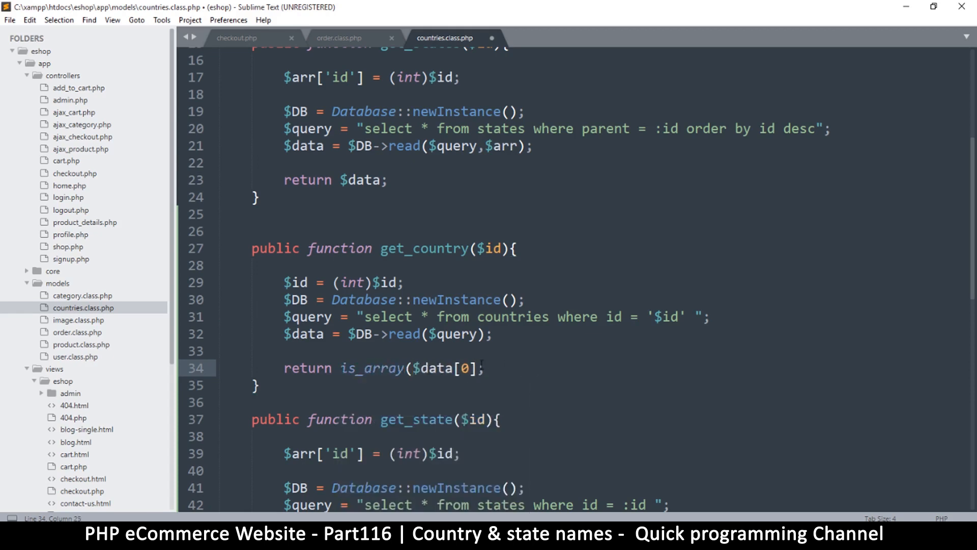
{"action": "type", "text": "?"}
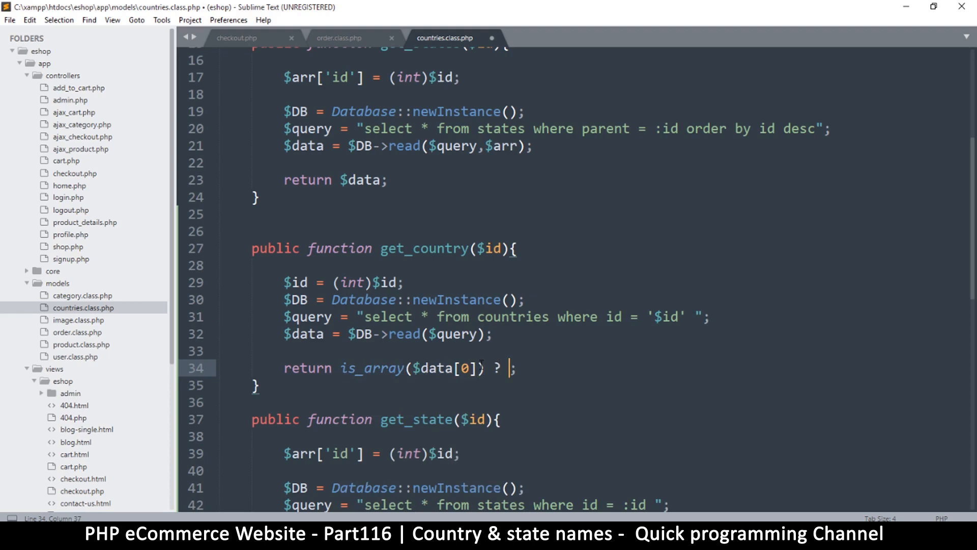
{"action": "type", "text": "$data[0]"}
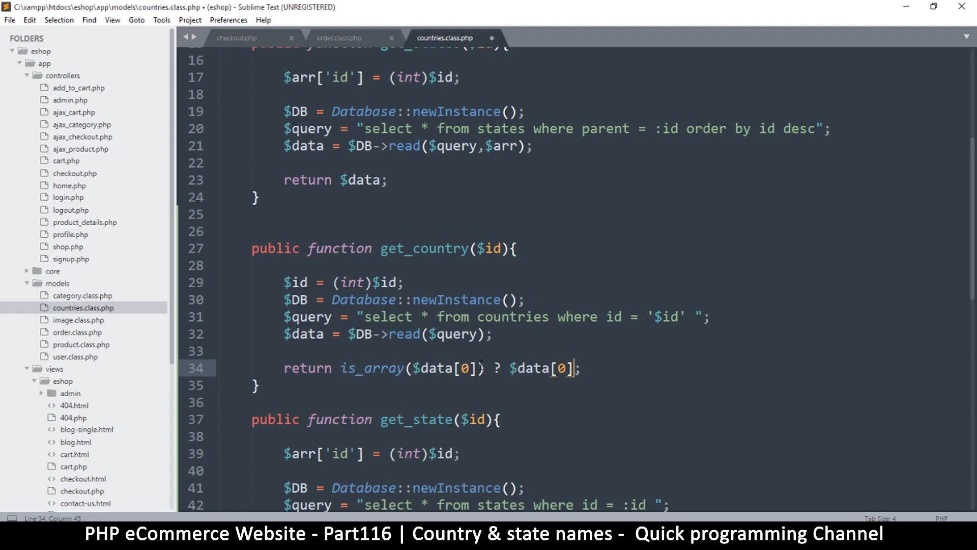
{"action": "type", "text": "\" \""}
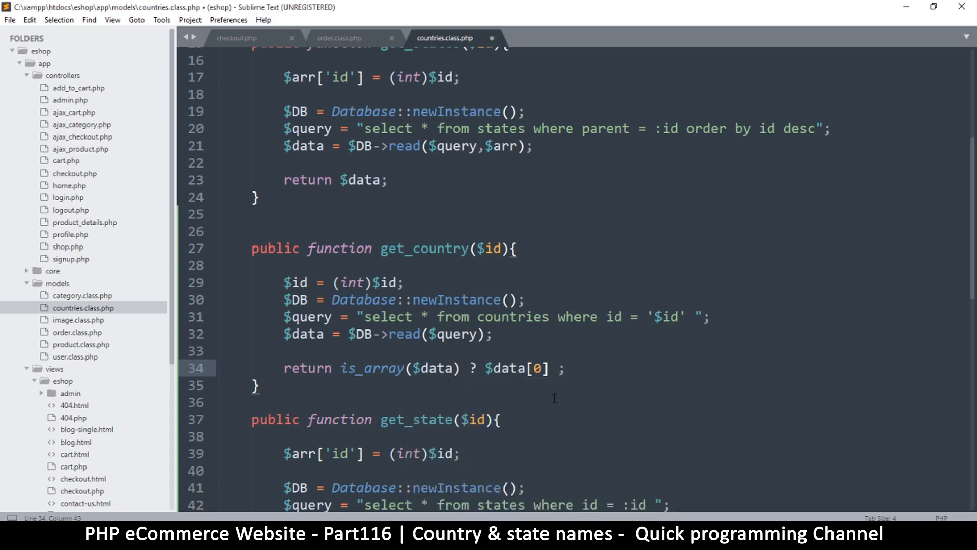
{"action": "type", "text": ": false"}
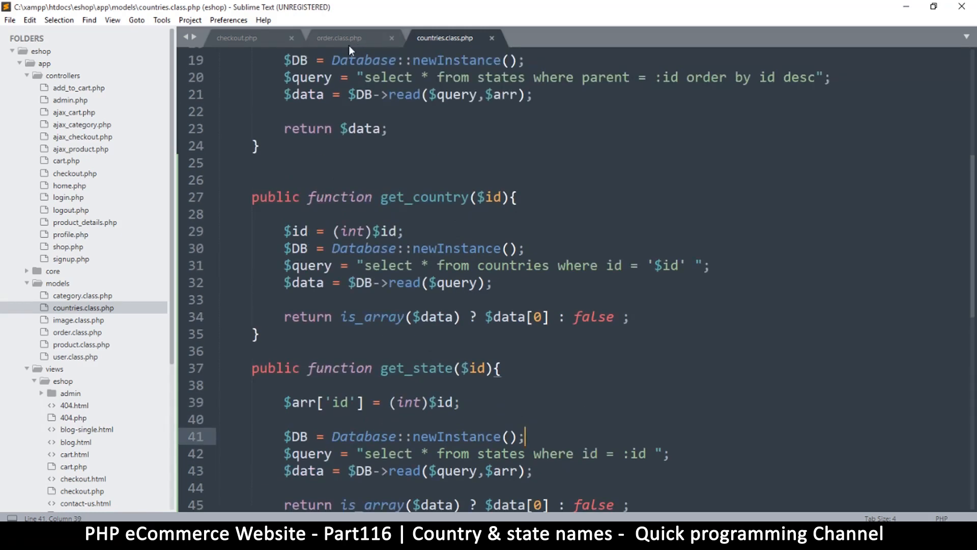
{"action": "left_click", "coordinate": [237, 38]}
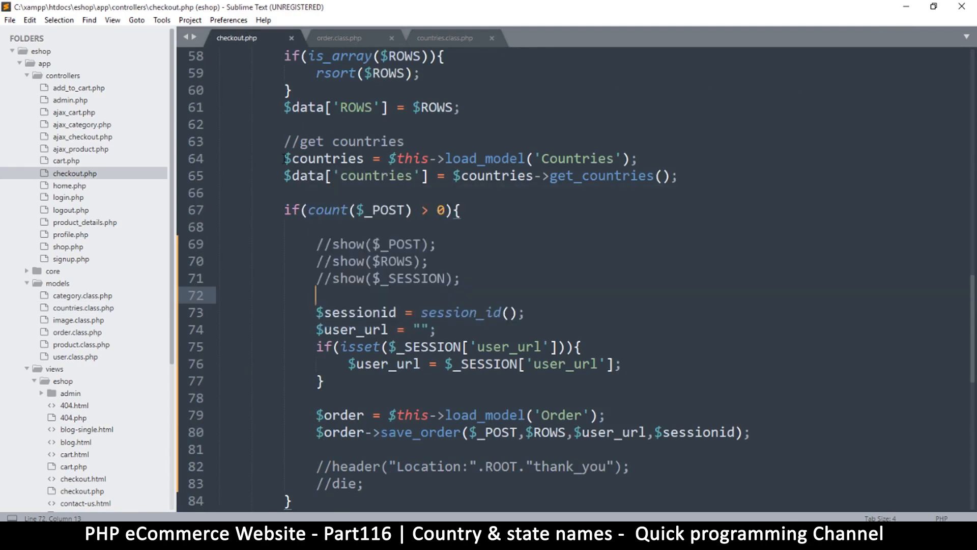
Step: Add $countries = $this->load_model('Countries'); inside save_order's if(is_array($ROWS)) block
{"action": "left_click_drag", "start_coordinate": [285, 159], "coordinate": [613, 177]}
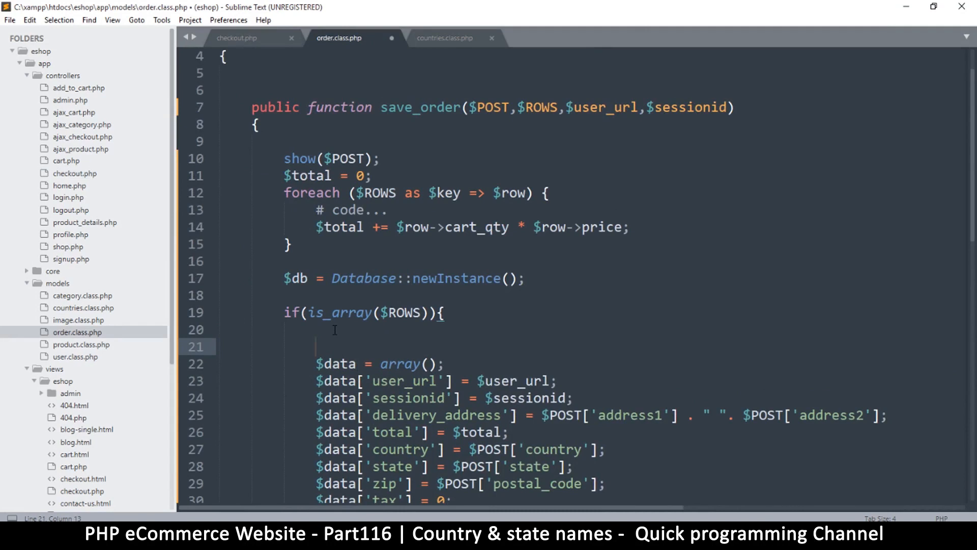
{"action": "type", "text": "$countries = $this->load_model('Countries');"}
{"action": "type", "text": "$data['countries'] = $countries->get_countries();"}
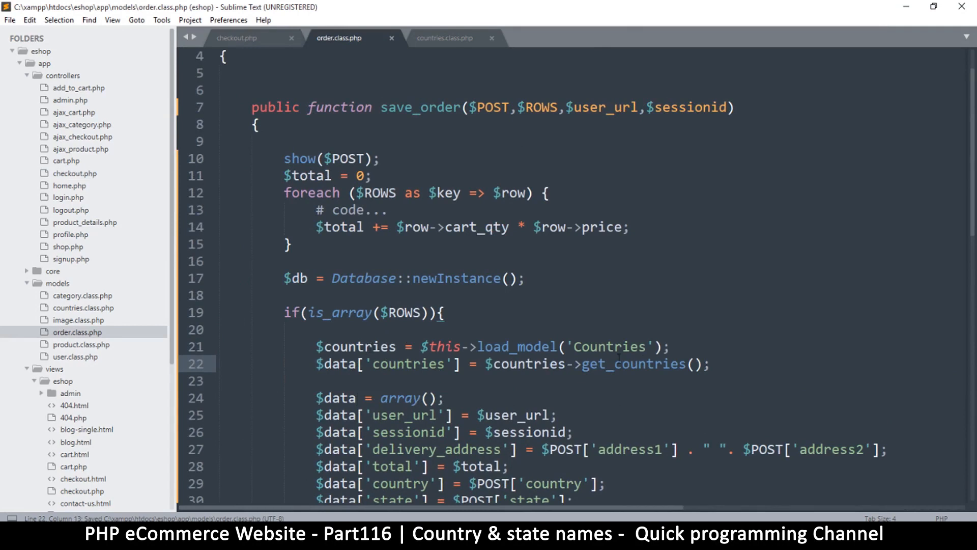
{"action": "scroll", "scroll_direction": "down", "scroll_amount": 3}
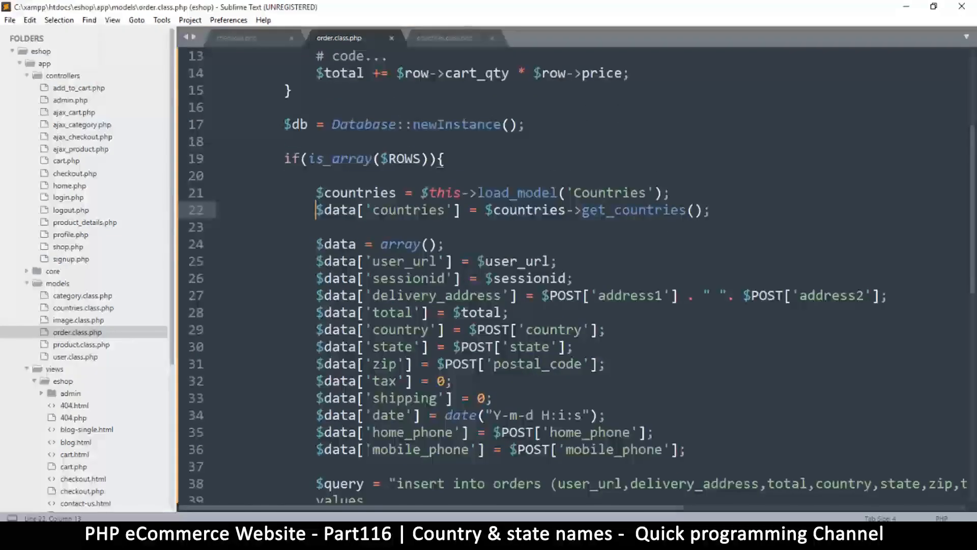
{"action": "double_click", "coordinate": [398, 328]}
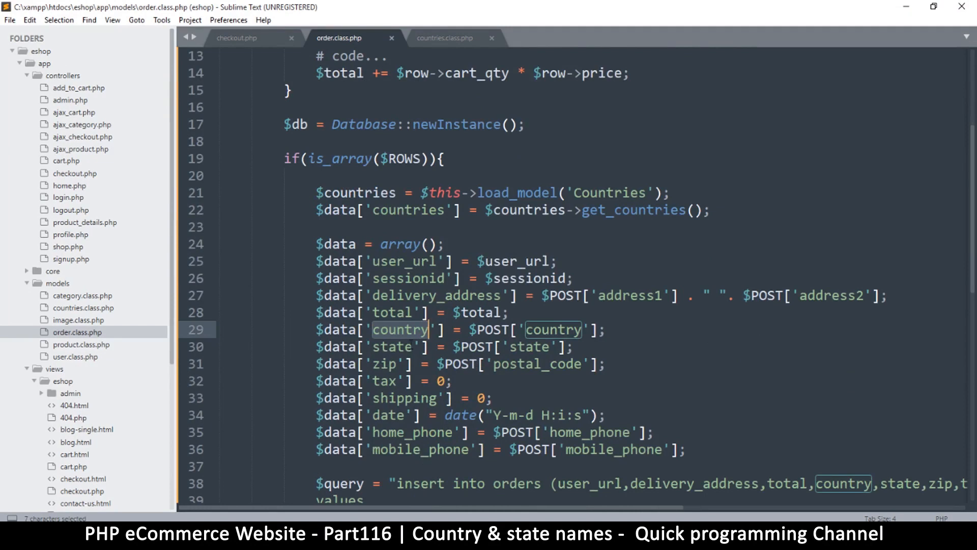
{"action": "left_click", "coordinate": [409, 346]}
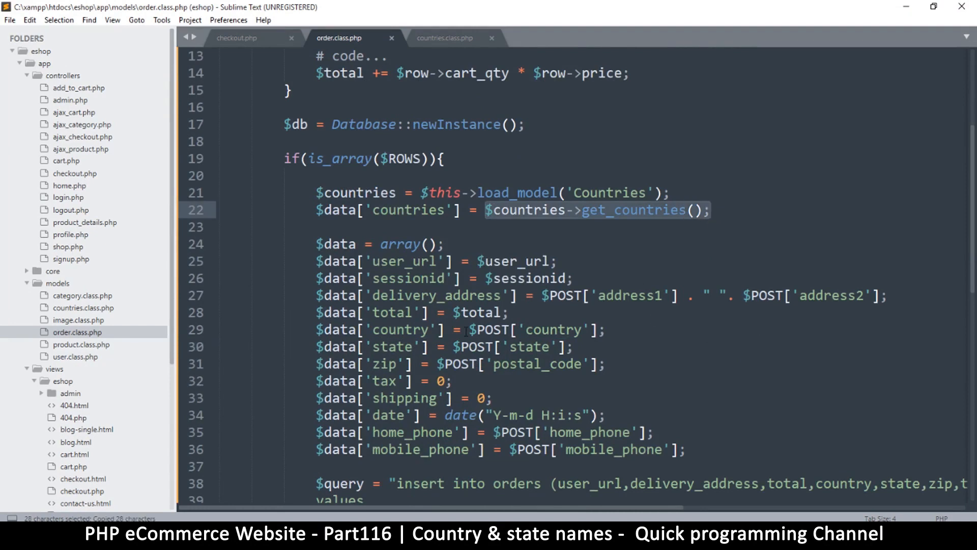
Step: Wrap the posted country in $countries->get_country() and state in get_state(), then save
{"action": "left_click", "coordinate": [471, 330]}
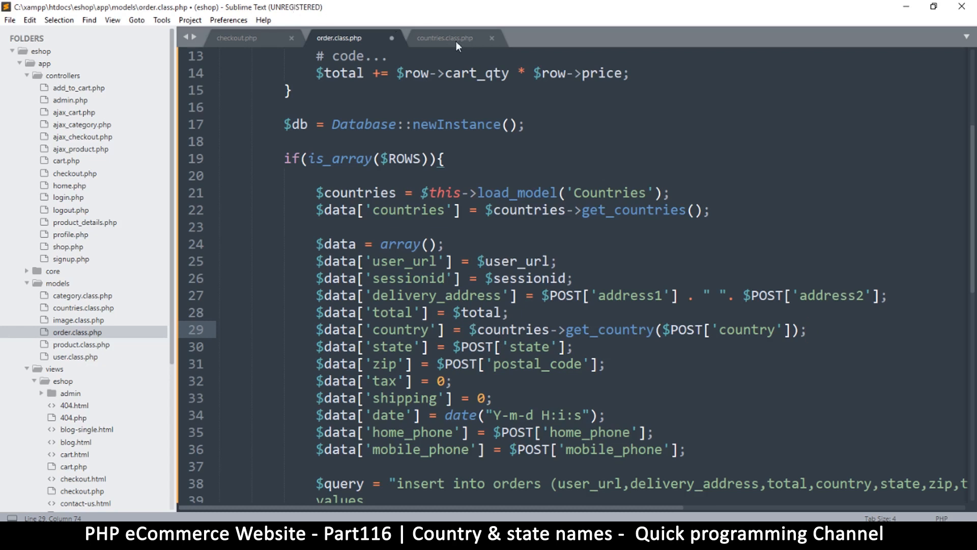
{"action": "left_click", "coordinate": [445, 38]}
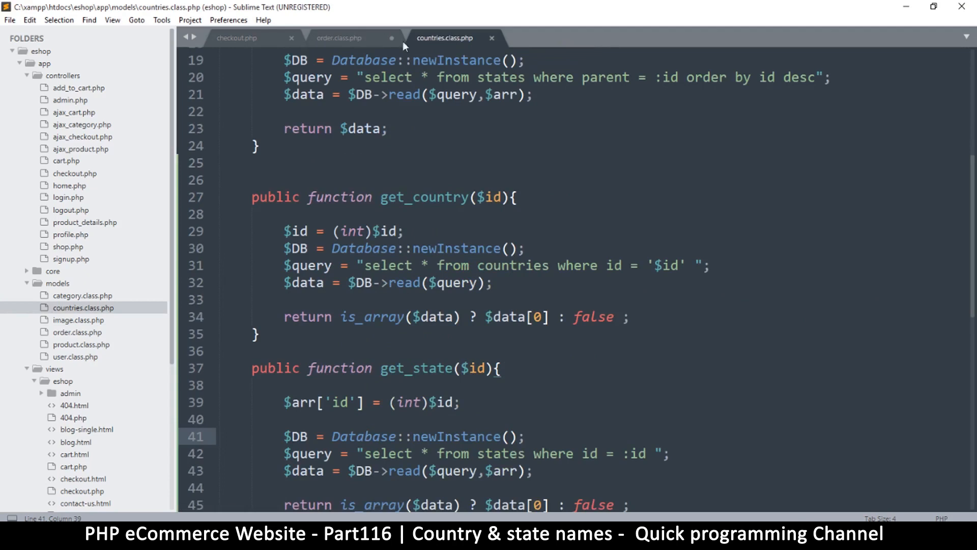
{"action": "left_click", "coordinate": [340, 38]}
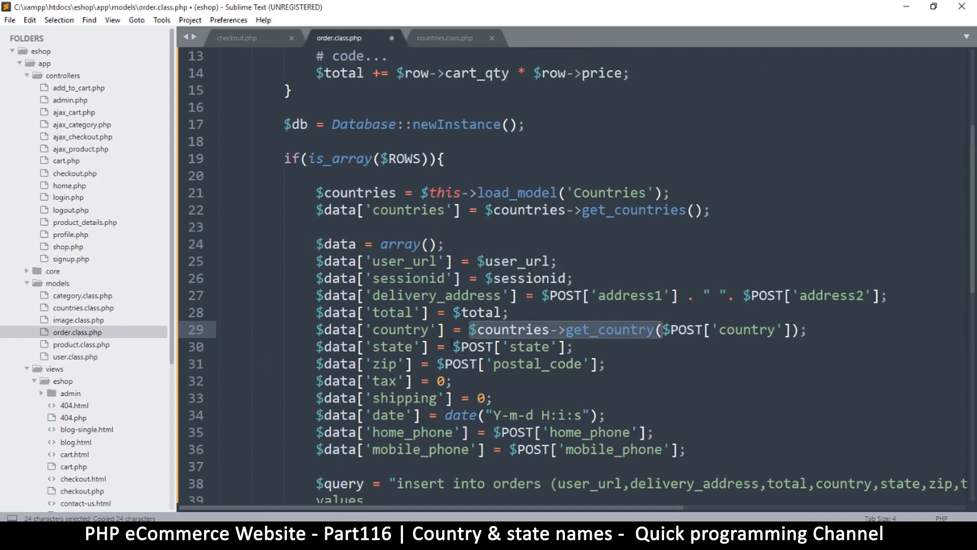
{"action": "type", "text": "$countries->get_country($"}
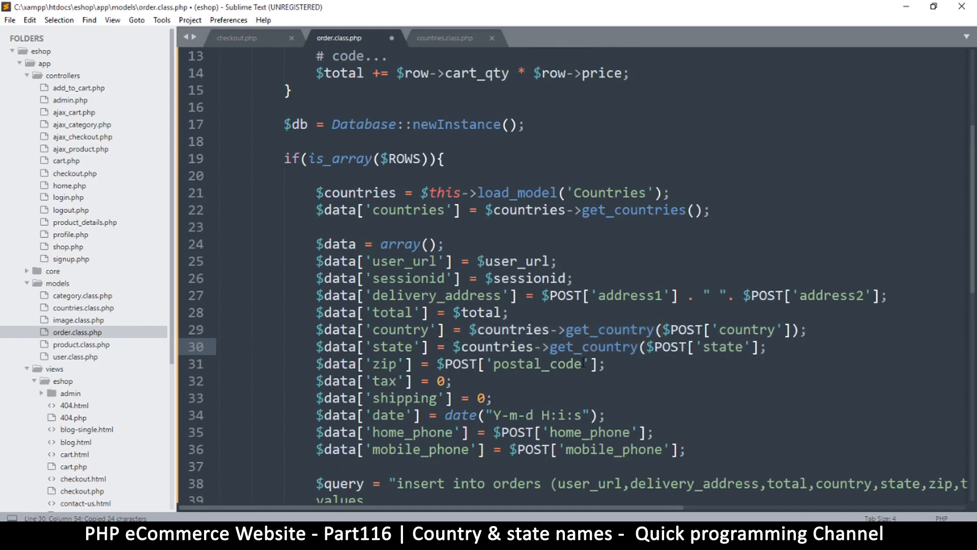
{"action": "double_click", "coordinate": [598, 346]}
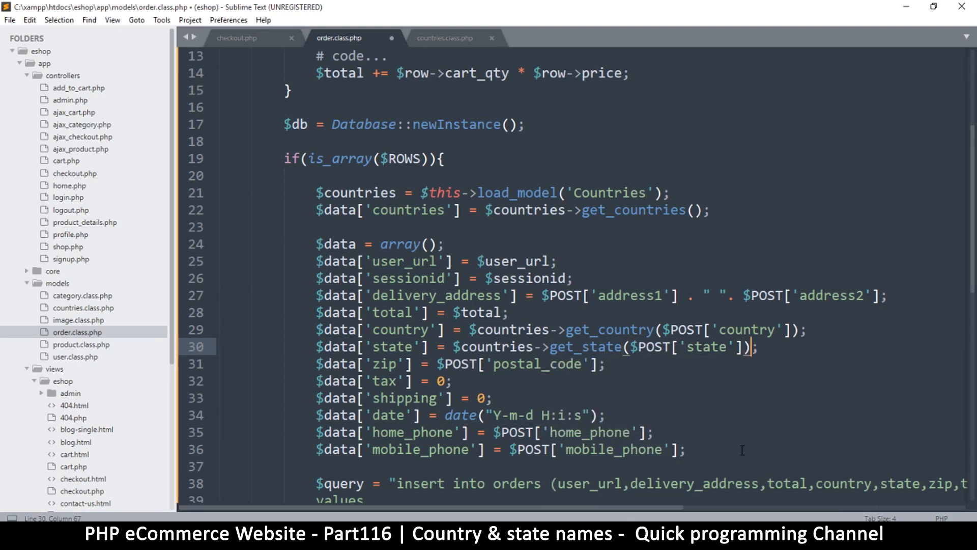
{"action": "key", "text": "ctrl+s"}
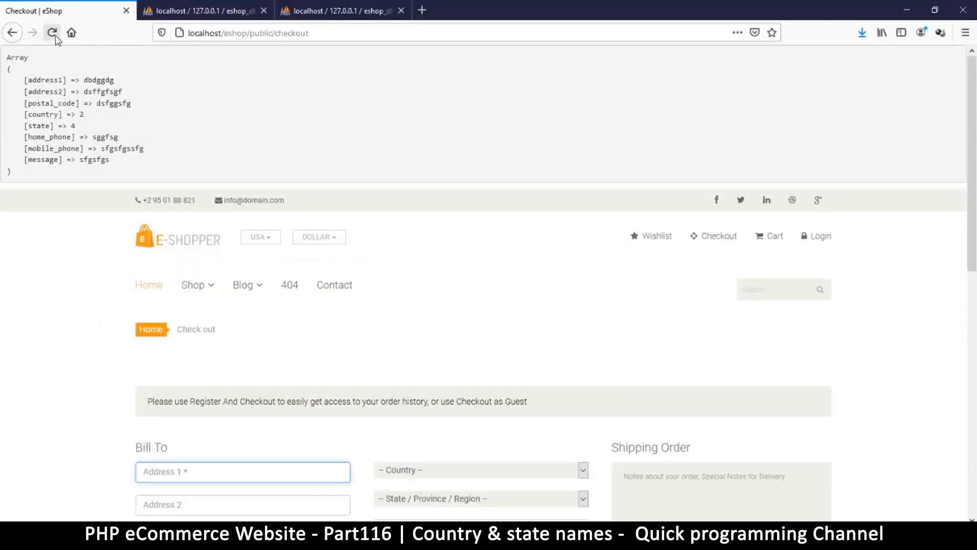
Step: Reload checkout resending form data, revealing fatal error: undefined method Order::load_model()
{"action": "left_click", "coordinate": [52, 33]}
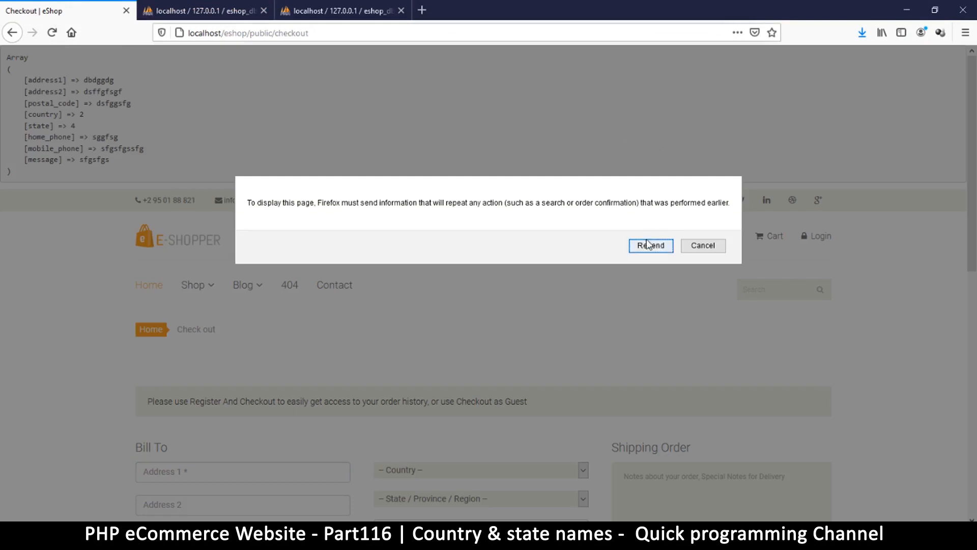
{"action": "left_click", "coordinate": [651, 245]}
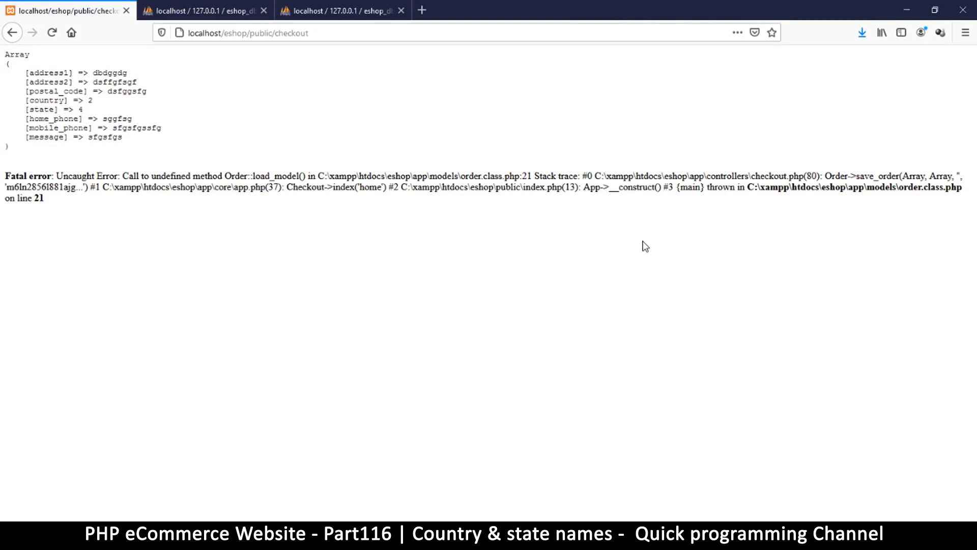
{"action": "mouse_move", "coordinate": [295, 190]}
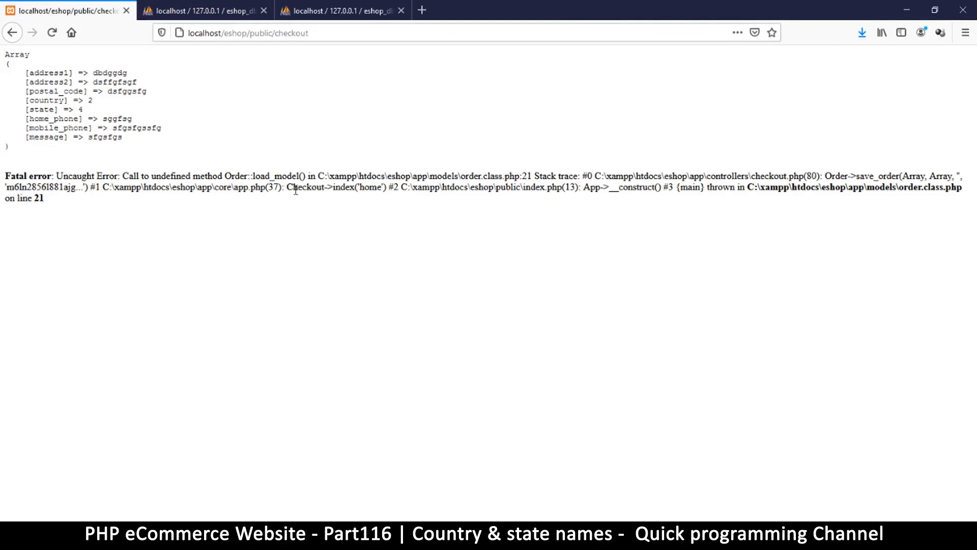
{"action": "double_click", "coordinate": [274, 176]}
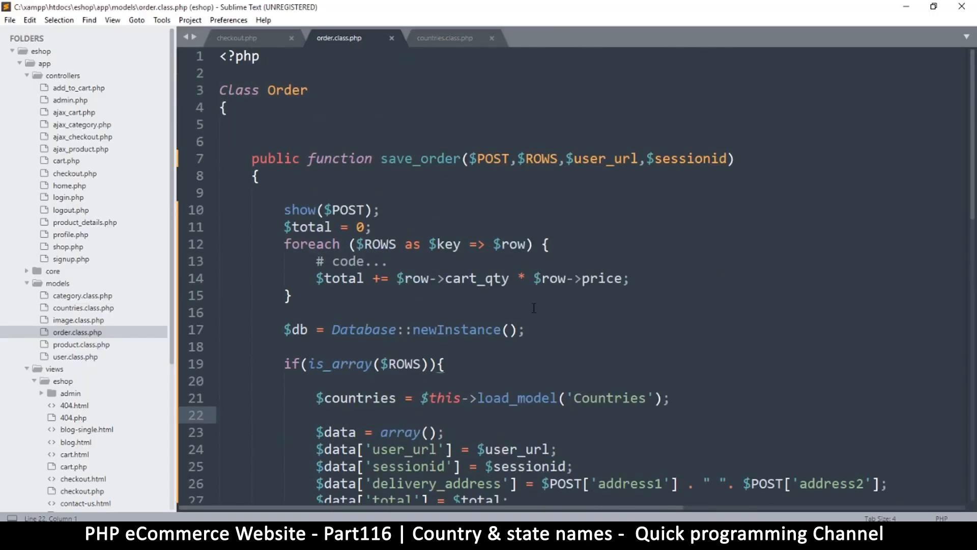
Step: Remove the get_countries assignment, save, and open core/controller.php to see load_model
{"action": "double_click", "coordinate": [494, 398]}
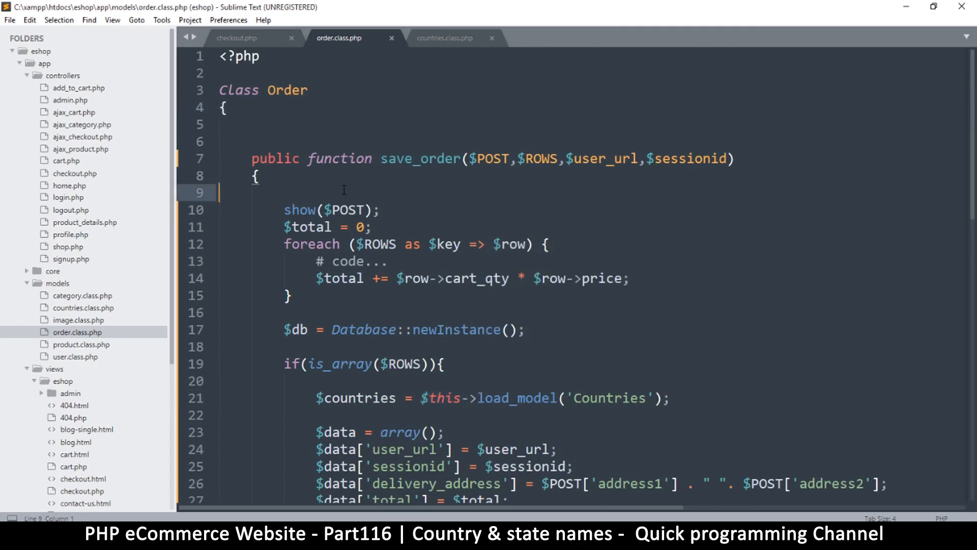
{"action": "key", "text": "ctrl+s"}
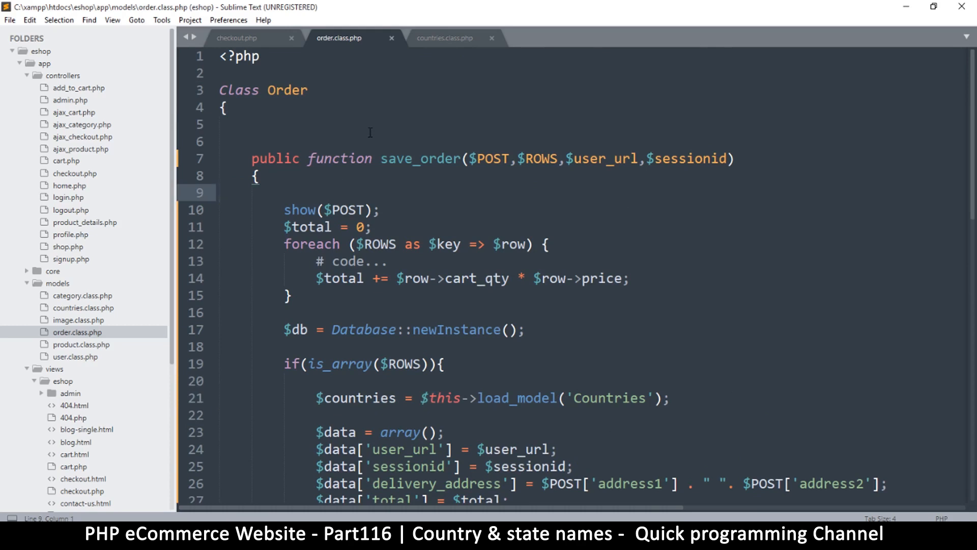
{"action": "mouse_move", "coordinate": [329, 91]}
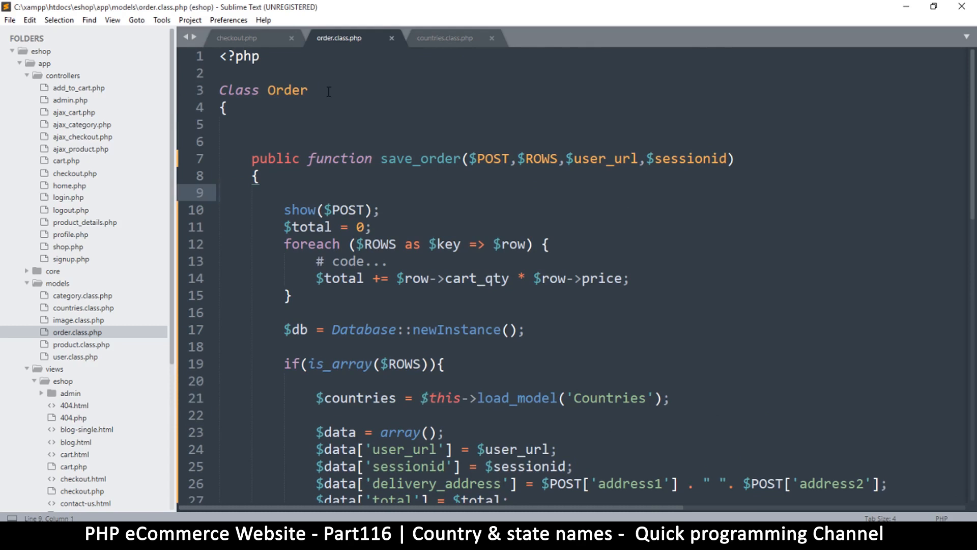
{"action": "left_click", "coordinate": [318, 91]}
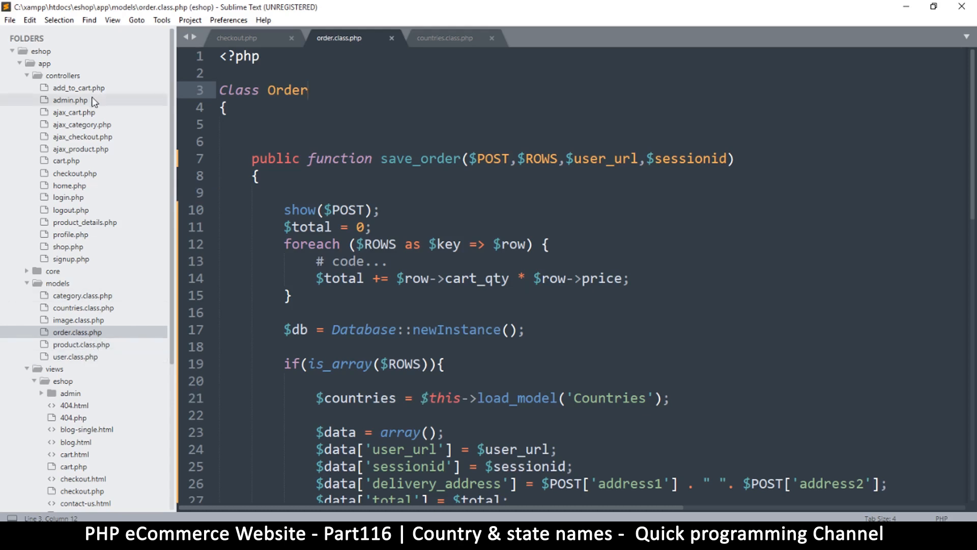
{"action": "left_click", "coordinate": [27, 271]}
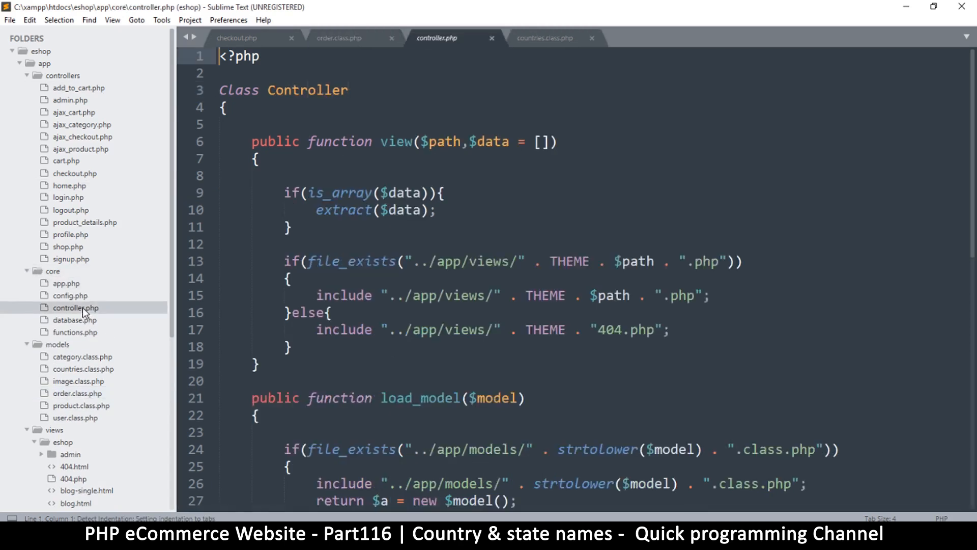
Step: Review the Controller's load_model function, then return to order.class.php
{"action": "scroll", "scroll_direction": "down", "scroll_amount": 3}
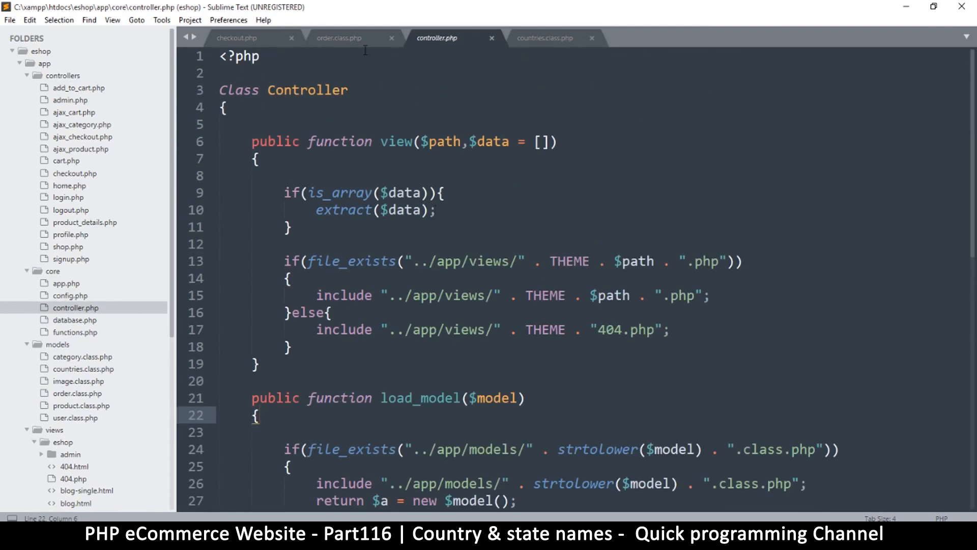
{"action": "left_click", "coordinate": [338, 38]}
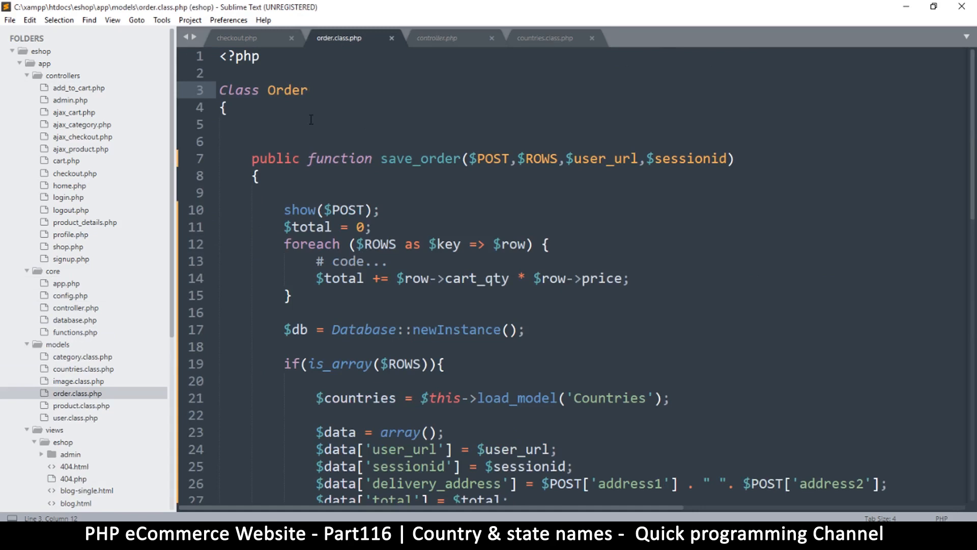
Step: Add 'extends Controller' after the Order class name using autocomplete
{"action": "type", "text": "exten"}
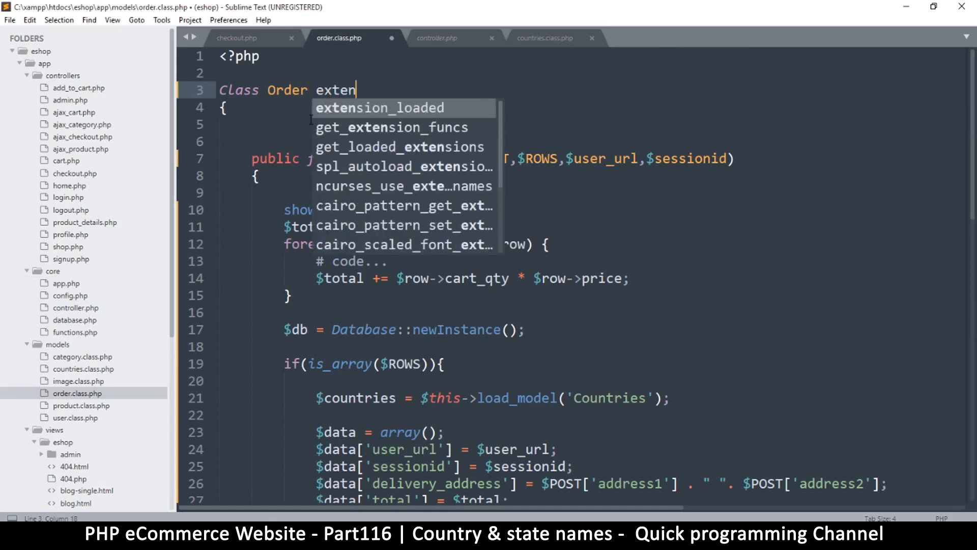
{"action": "type", "text": "ds"}
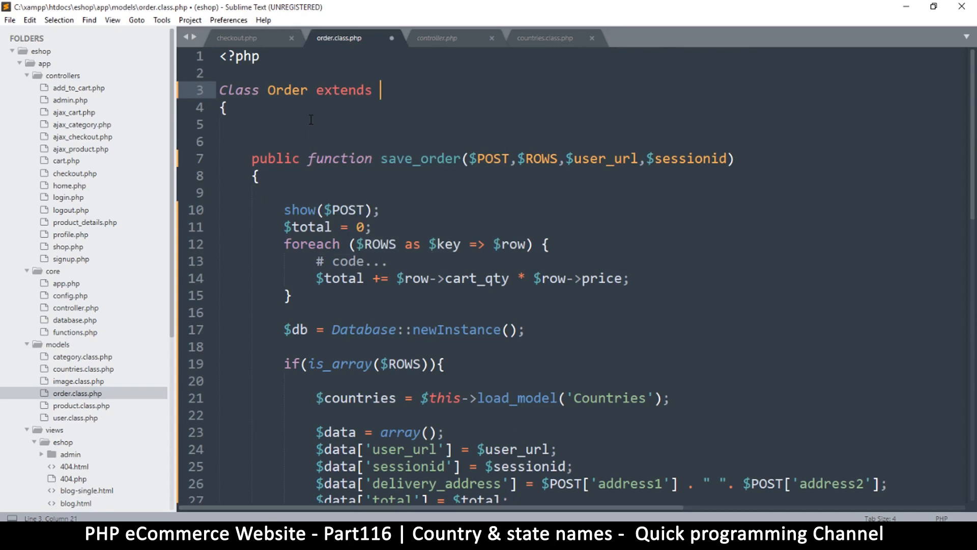
{"action": "type", "text": "c"}
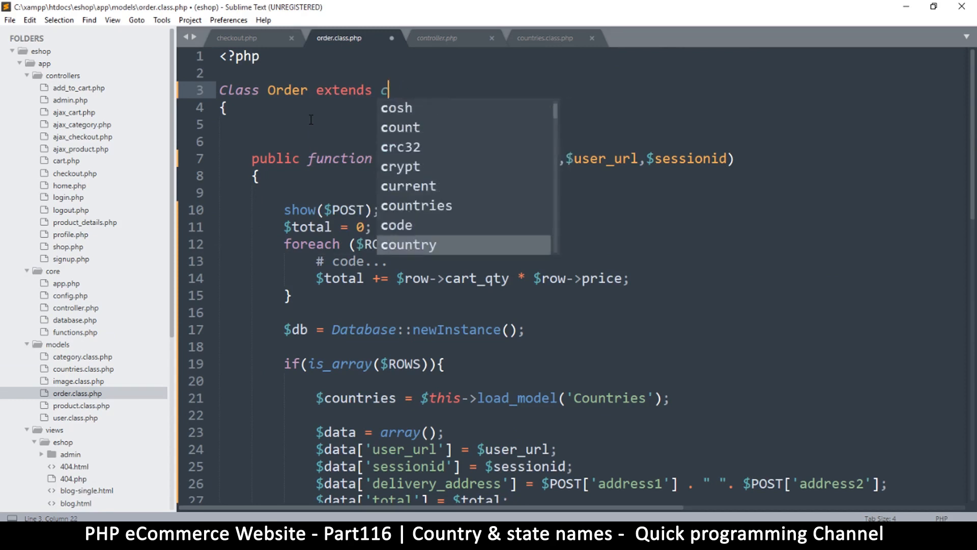
{"action": "type", "text": "ontroller"}
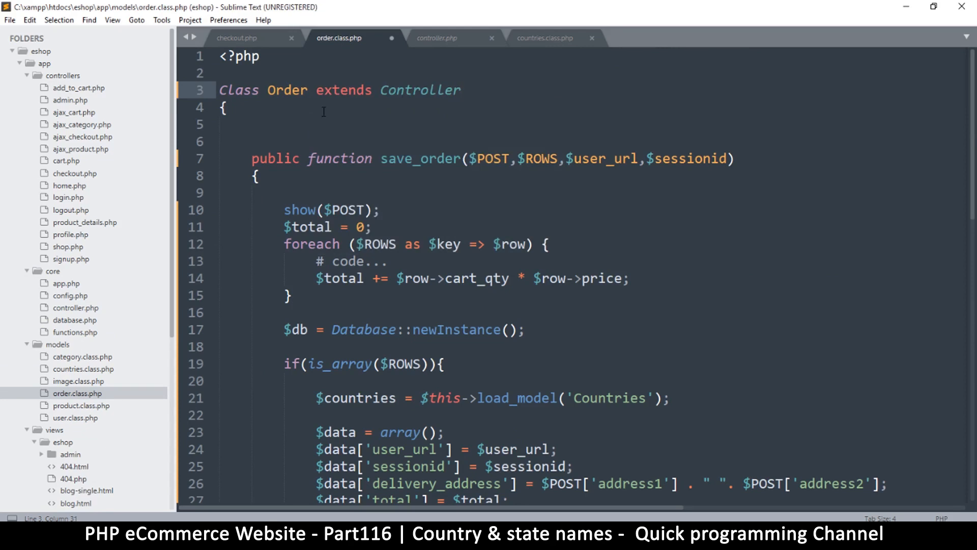
{"action": "double_click", "coordinate": [511, 398]}
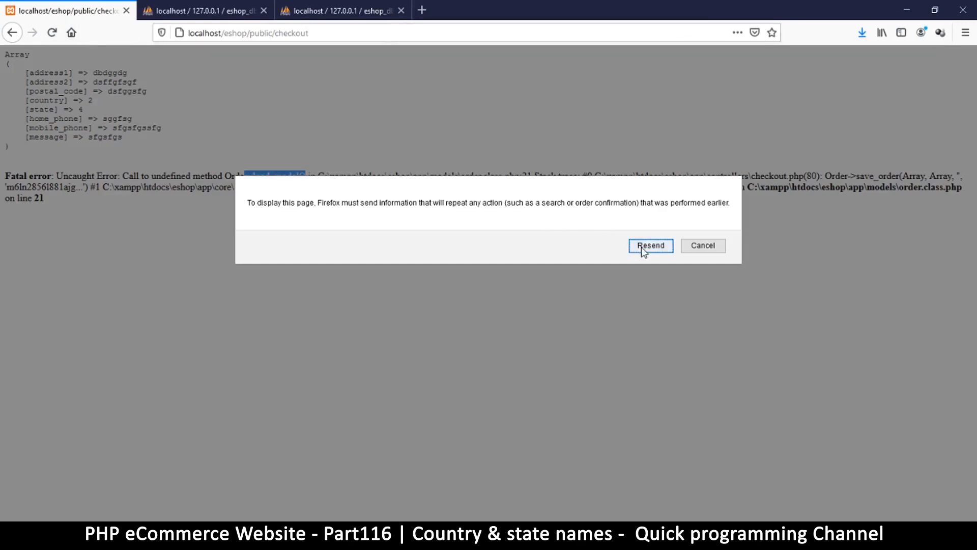
Step: Resend the checkout form data and get the 'class Countries already declared' error
{"action": "left_click", "coordinate": [651, 245]}
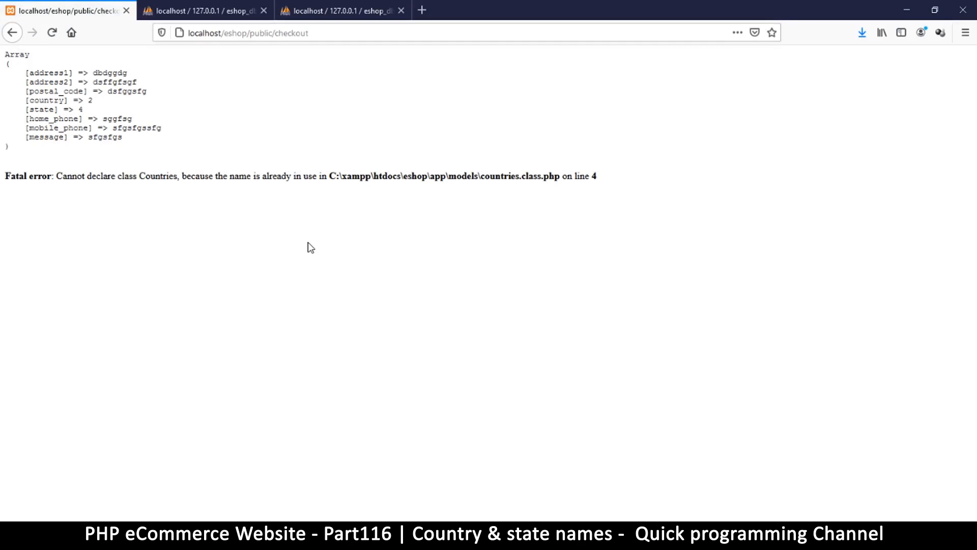
{"action": "mouse_move", "coordinate": [437, 504]}
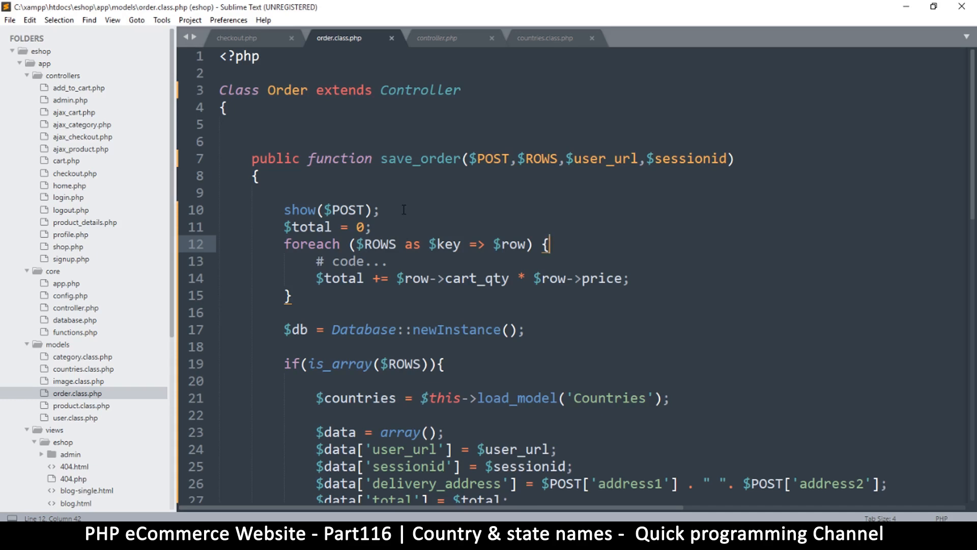
Step: Inspect the load_model call in order.class.php, then switch to checkout.php
{"action": "scroll", "scroll_direction": "down", "scroll_amount": 3}
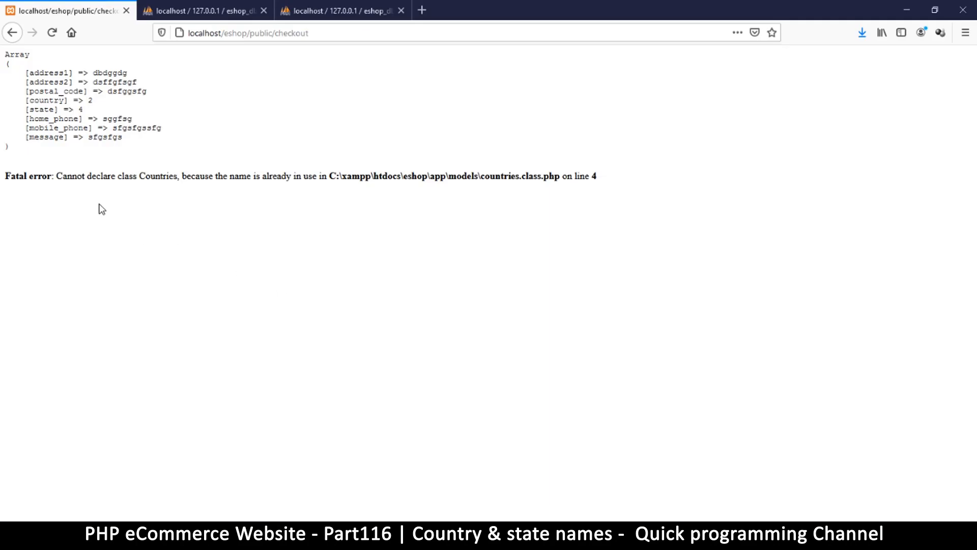
{"action": "mouse_move", "coordinate": [104, 194]}
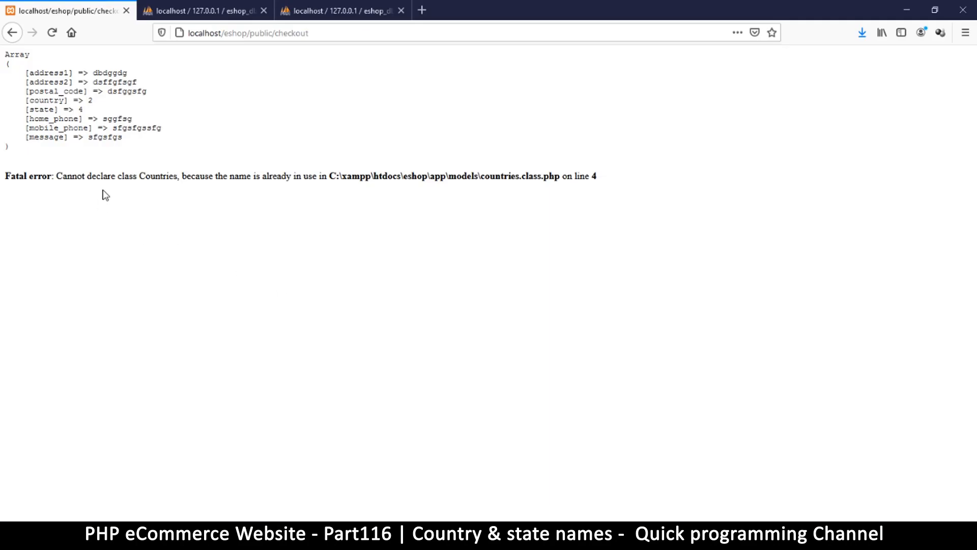
{"action": "mouse_move", "coordinate": [434, 517]}
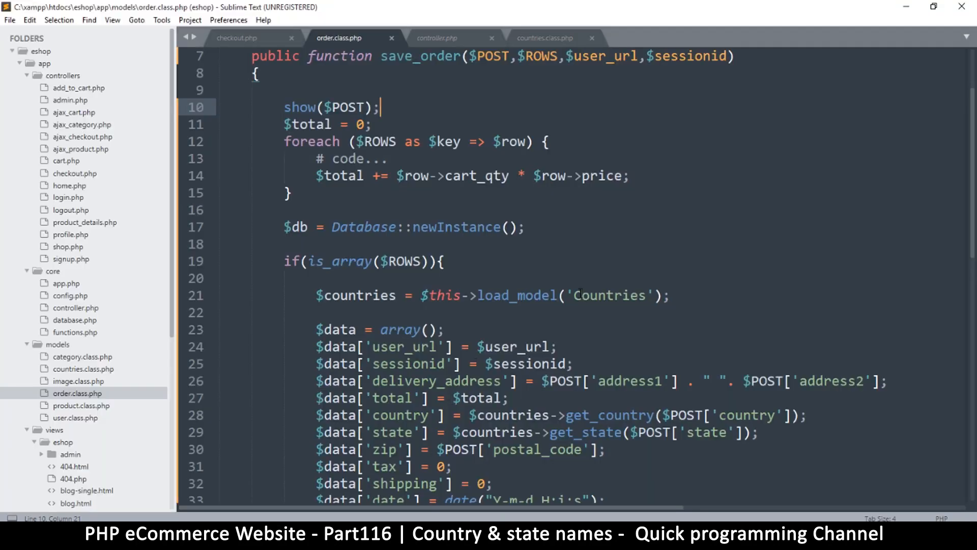
{"action": "double_click", "coordinate": [606, 295]}
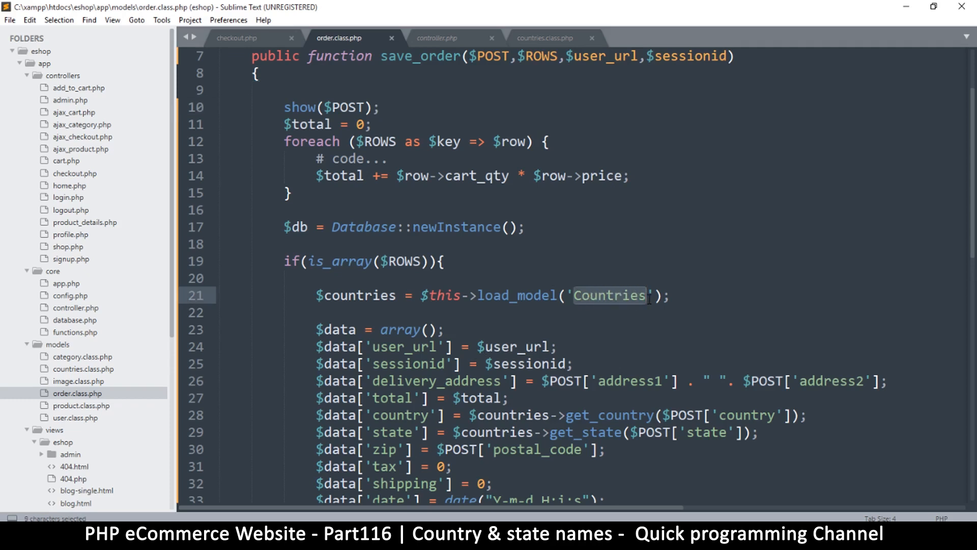
{"action": "mouse_move", "coordinate": [572, 308]}
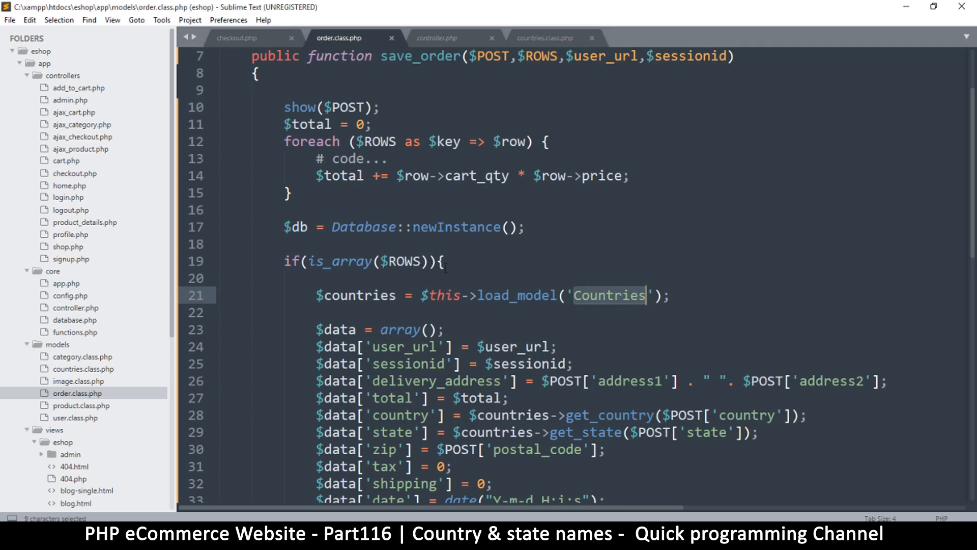
{"action": "double_click", "coordinate": [509, 295]}
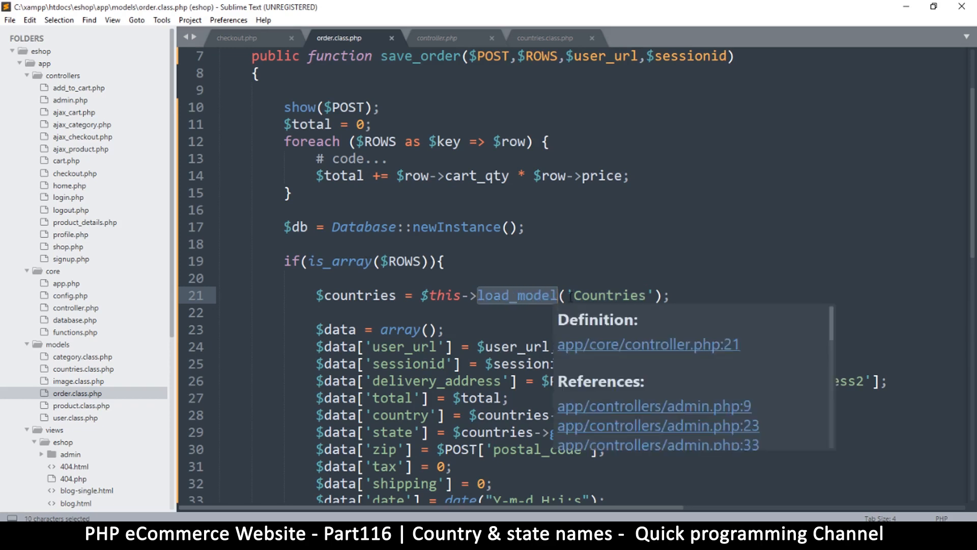
{"action": "left_click", "coordinate": [608, 296]}
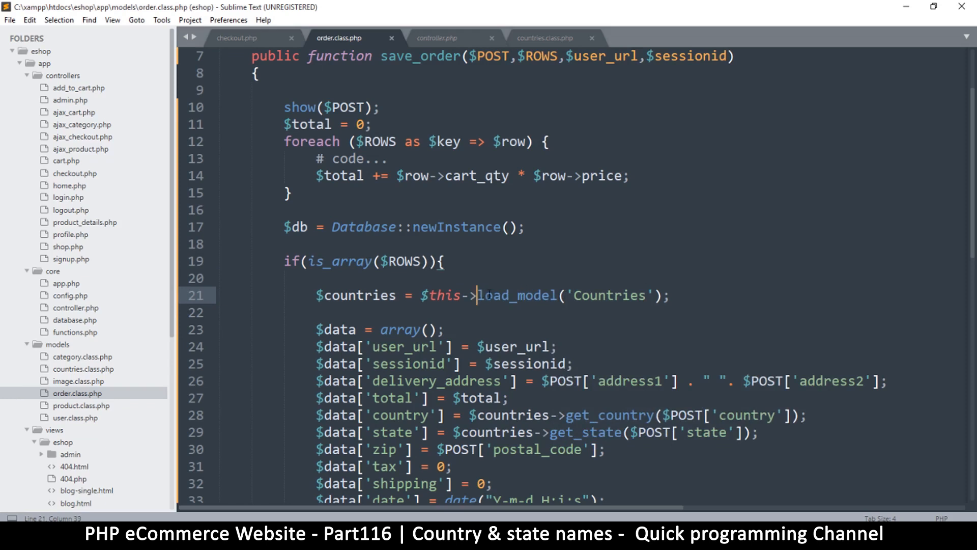
{"action": "double_click", "coordinate": [511, 296]}
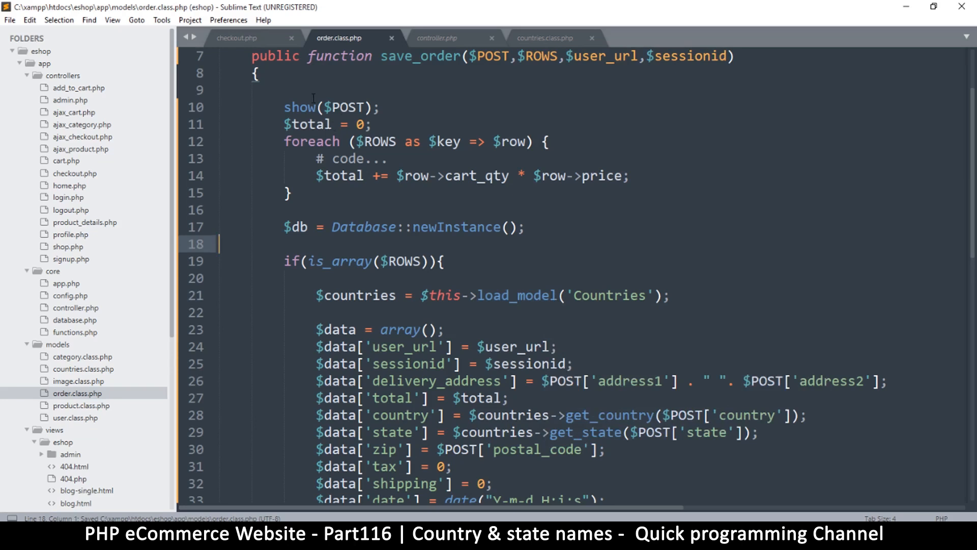
{"action": "left_click", "coordinate": [237, 38]}
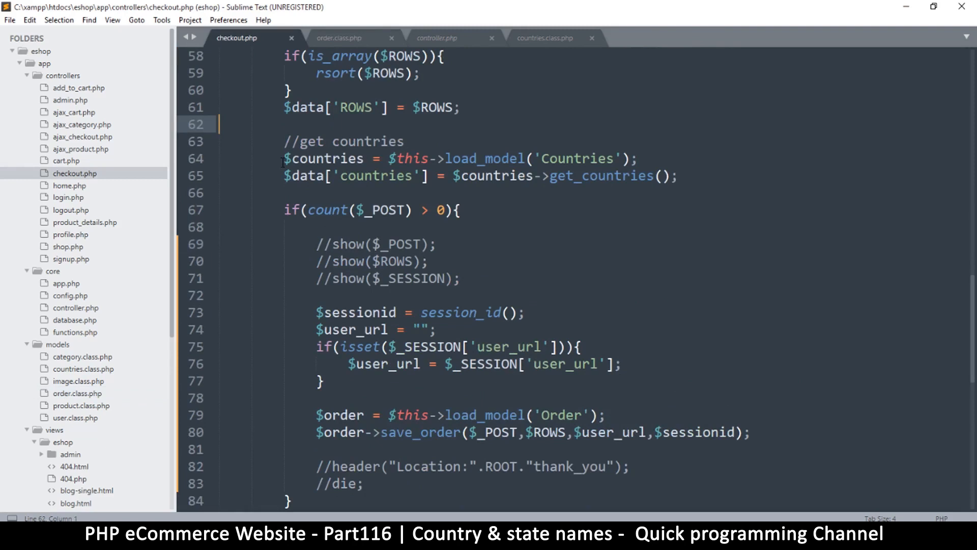
Step: Select the $countries load_model line in checkout.php and move to controller.php
{"action": "left_click_drag", "start_coordinate": [284, 159], "coordinate": [531, 159]}
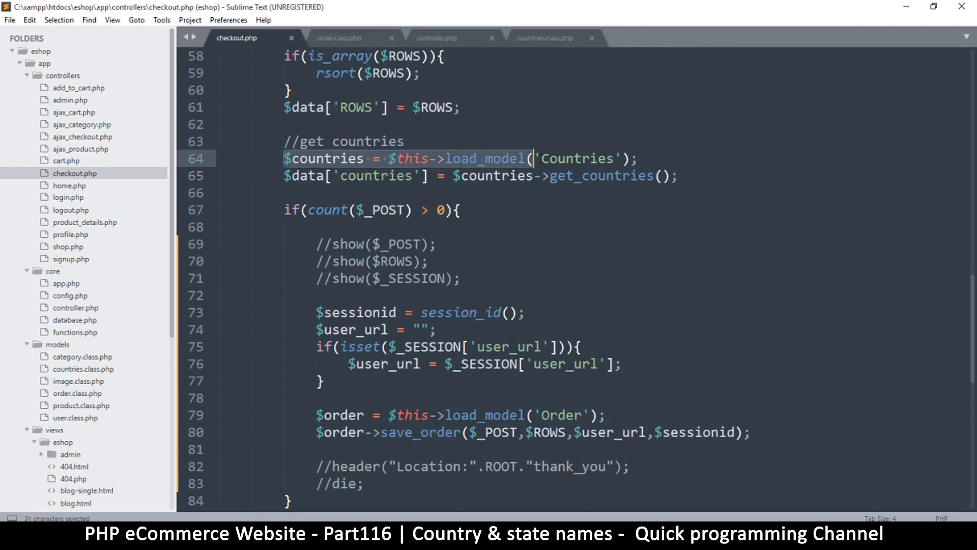
{"action": "left_click", "coordinate": [573, 157]}
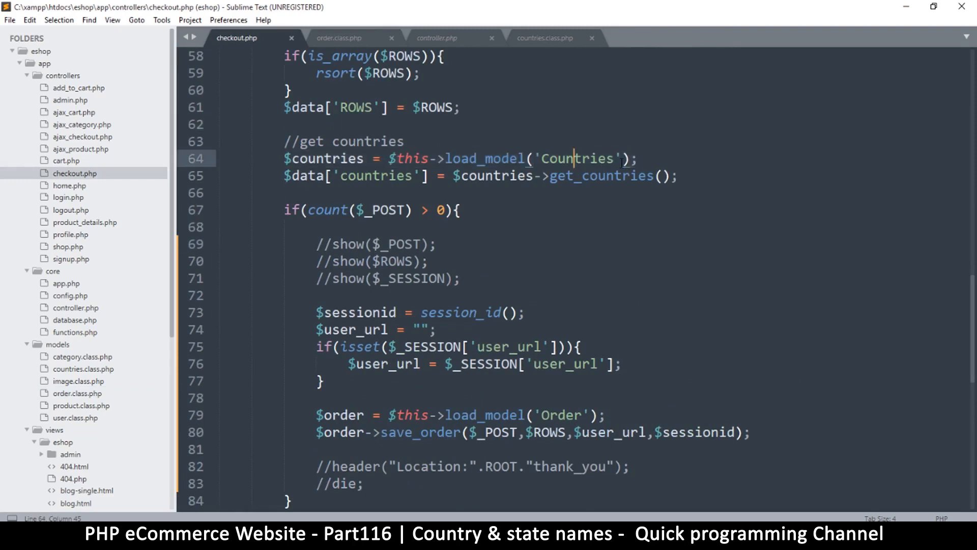
{"action": "left_click_drag", "start_coordinate": [284, 159], "coordinate": [635, 159]}
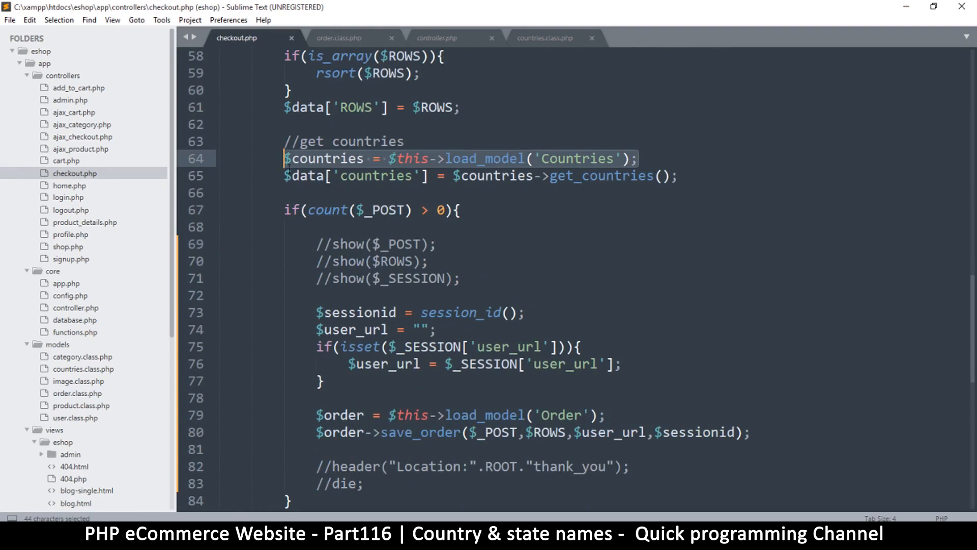
{"action": "mouse_move", "coordinate": [429, 391]}
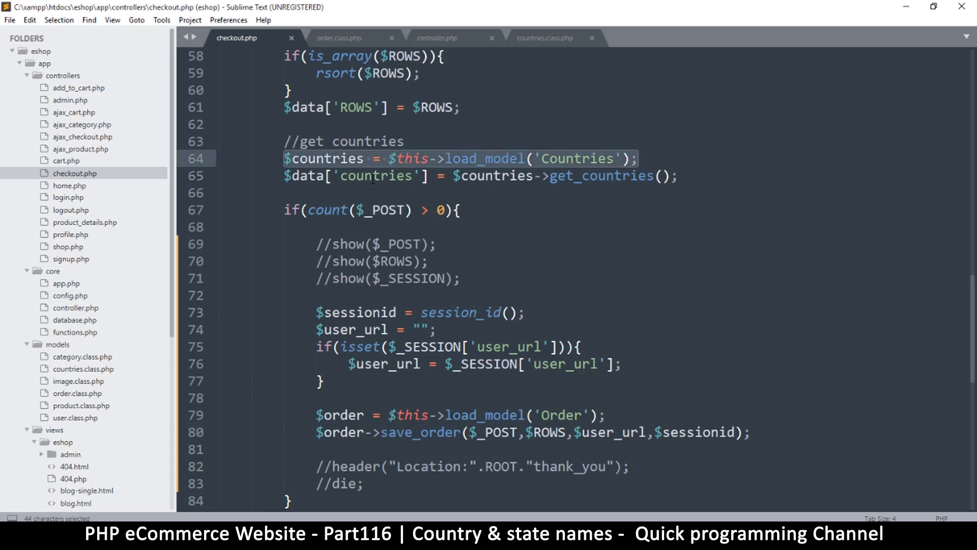
{"action": "left_click", "coordinate": [355, 175]}
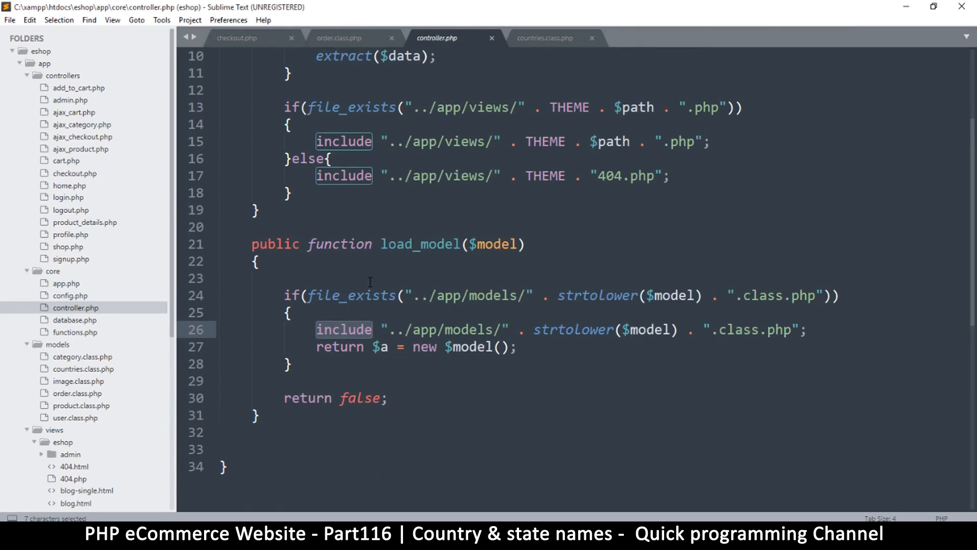
Step: Change load_model's include on line 26 to include_once
{"action": "left_click", "coordinate": [372, 329]}
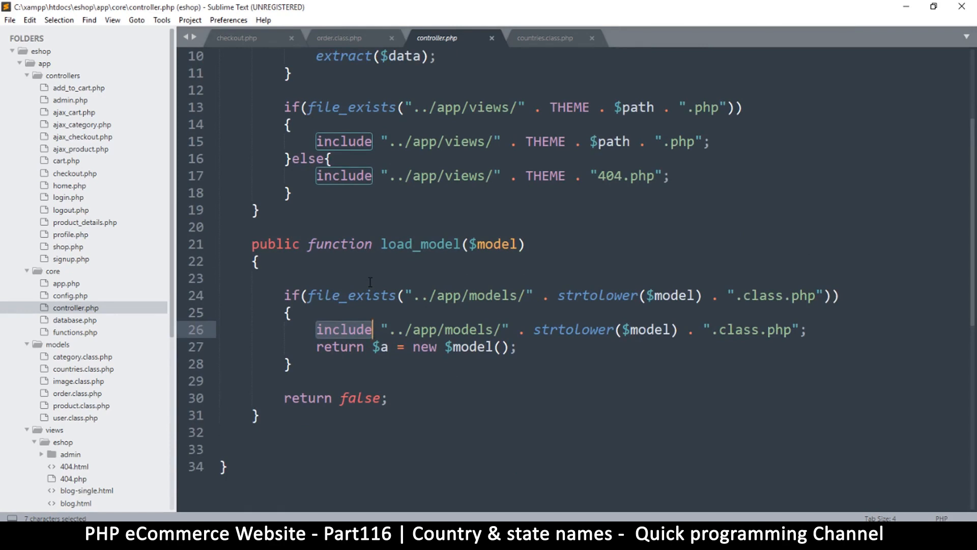
{"action": "type", "text": "_o"}
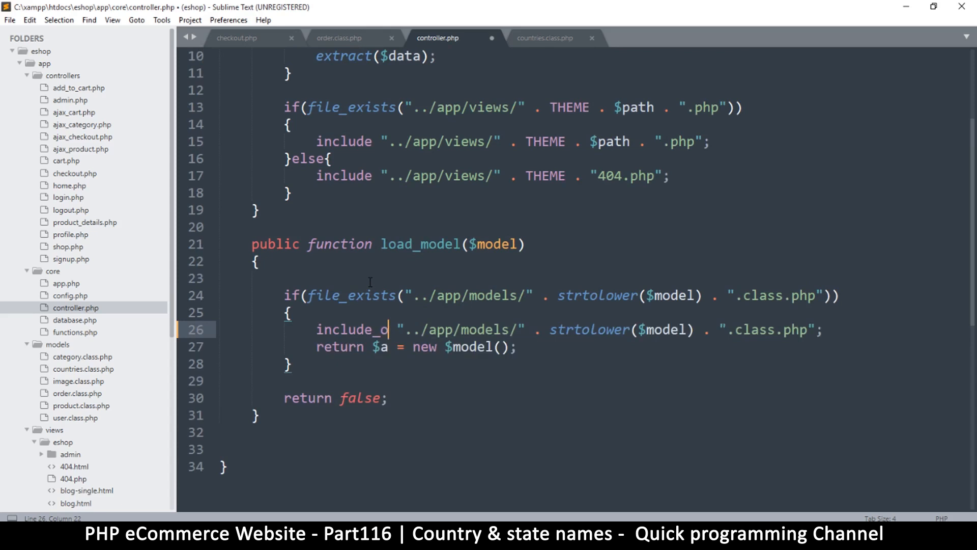
{"action": "type", "text": "nce"}
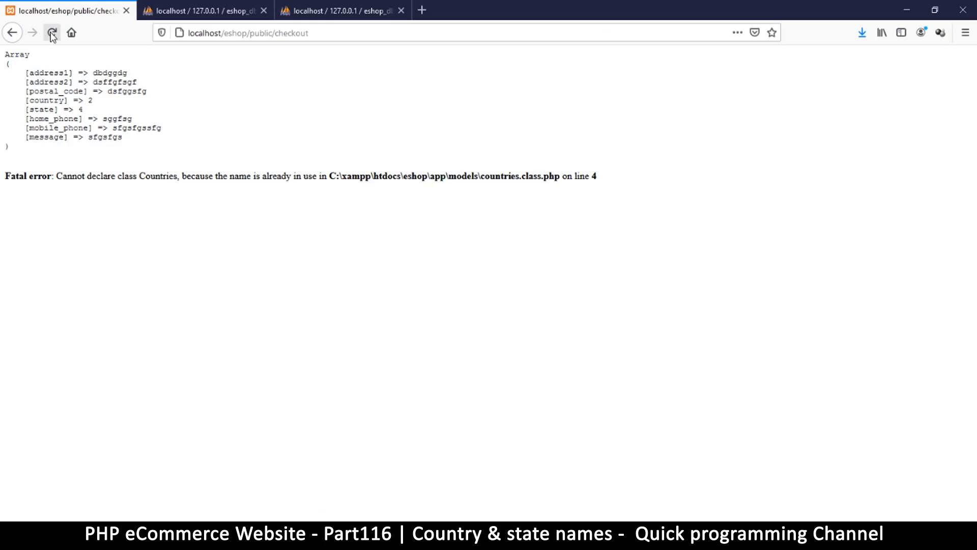
Step: Reload the checkout page and resend the form, getting a stdClass-to-string error
{"action": "left_click", "coordinate": [52, 32]}
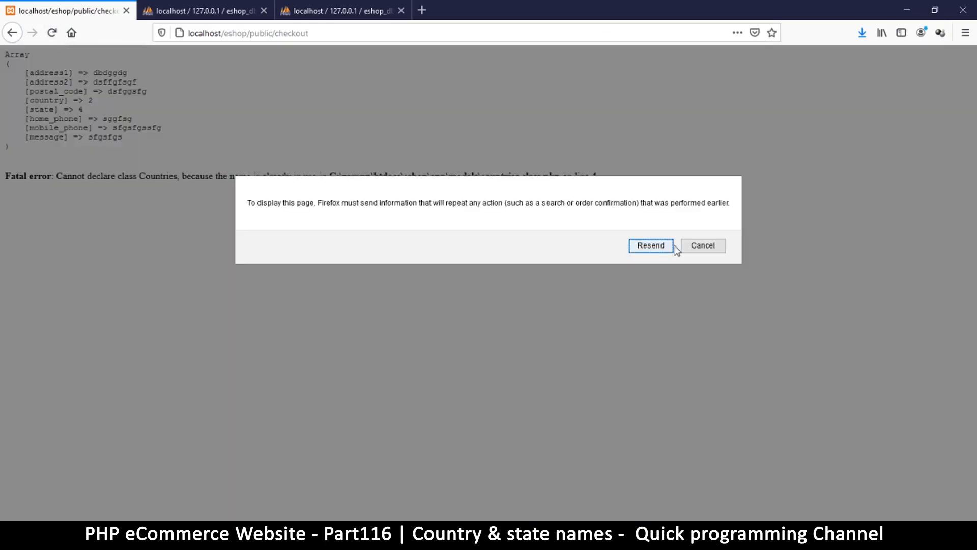
{"action": "left_click", "coordinate": [651, 245]}
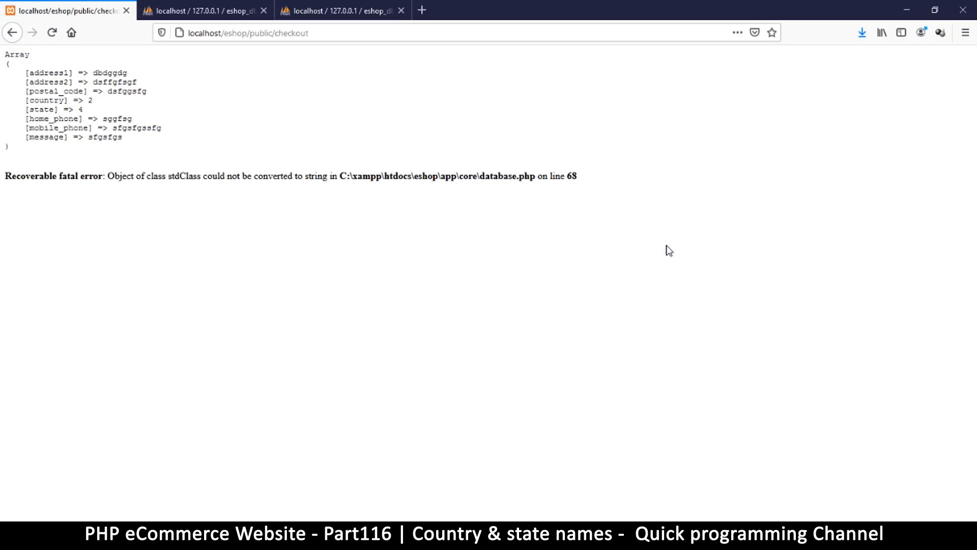
{"action": "mouse_move", "coordinate": [664, 252]}
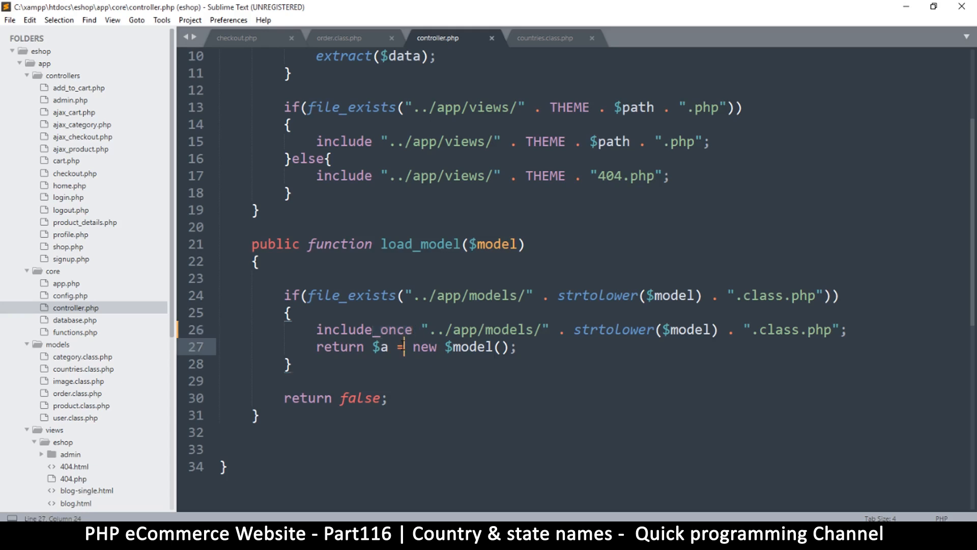
Step: Check include_once on line 26 and save controller.php
{"action": "double_click", "coordinate": [364, 329]}
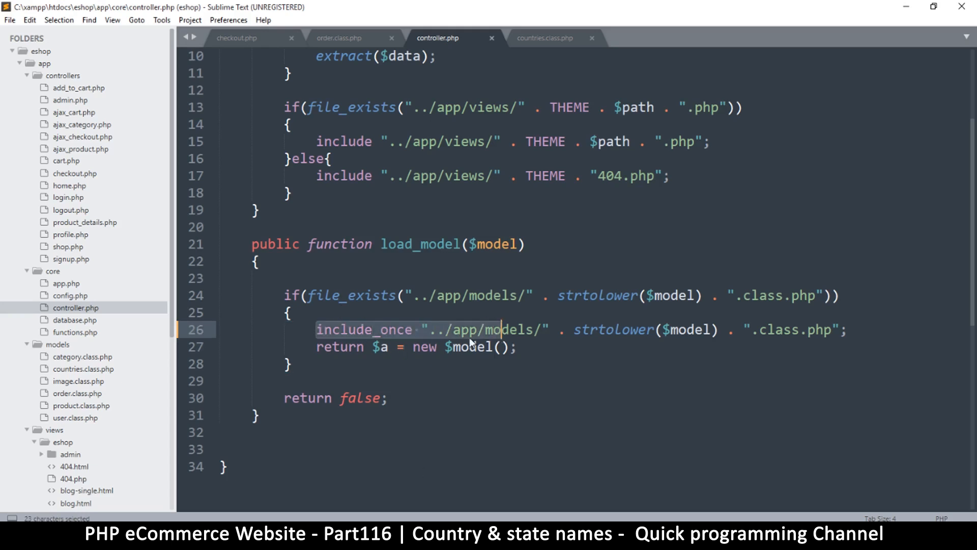
{"action": "key", "text": "ctrl+s"}
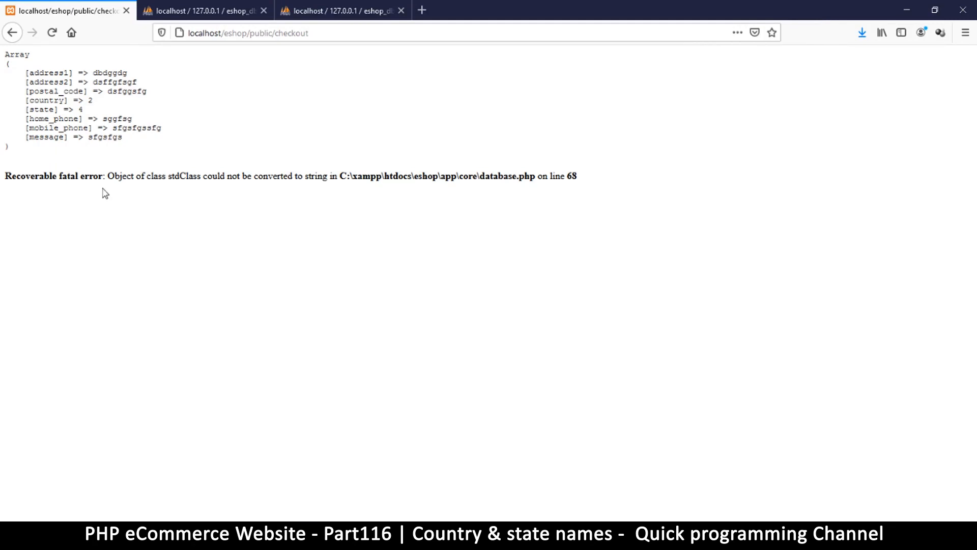
Step: Highlight and zoom into the stdClass error pointing at database.php line 68
{"action": "left_click_drag", "start_coordinate": [106, 176], "coordinate": [212, 176]}
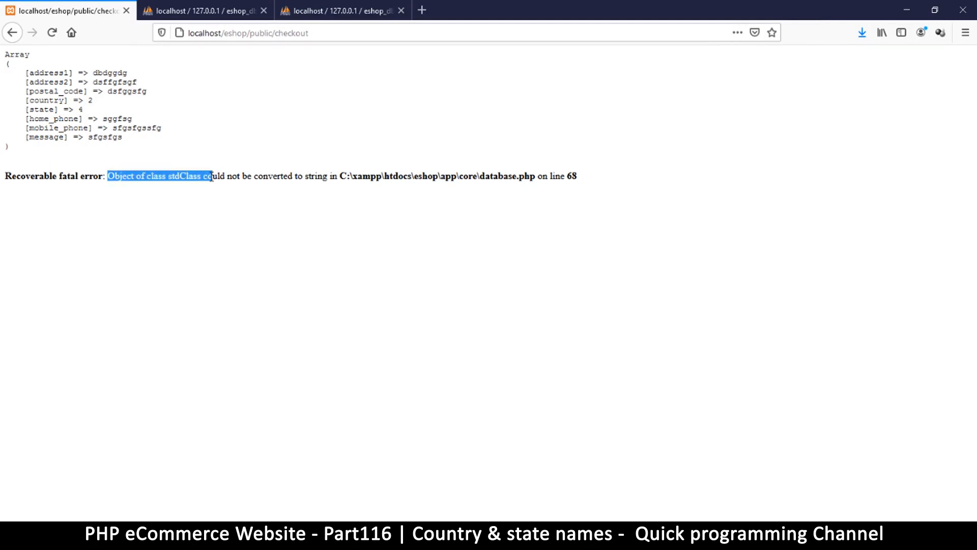
{"action": "key", "text": "ctrl+plus"}
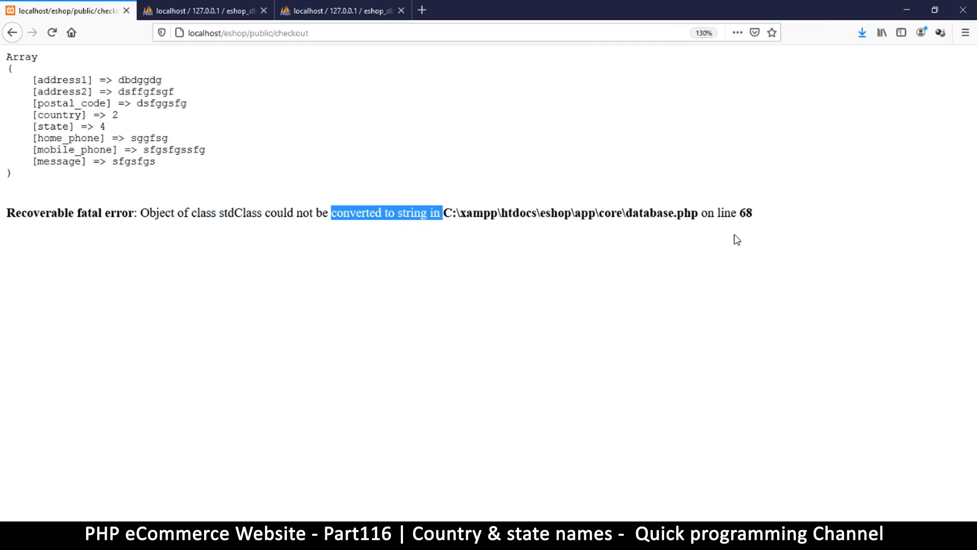
{"action": "mouse_move", "coordinate": [444, 481]}
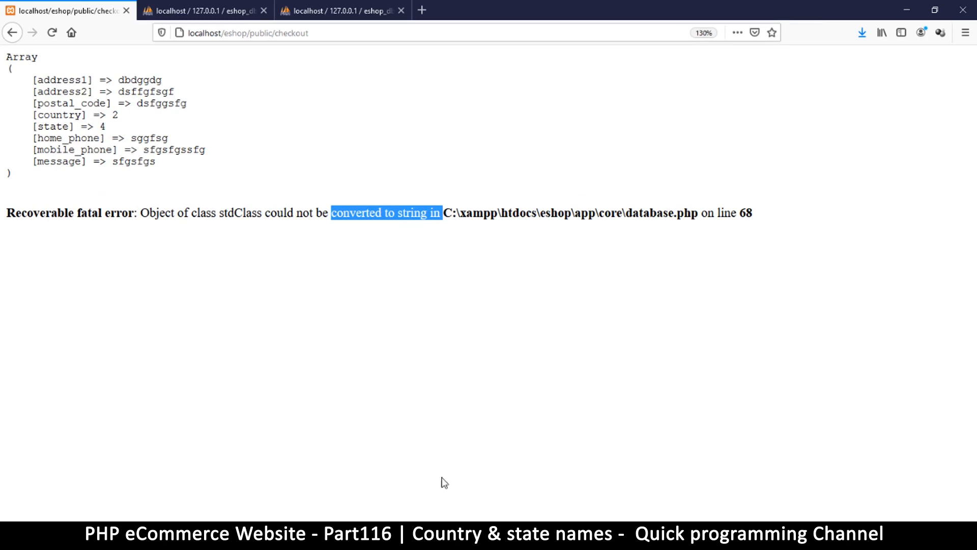
{"action": "mouse_move", "coordinate": [443, 498]}
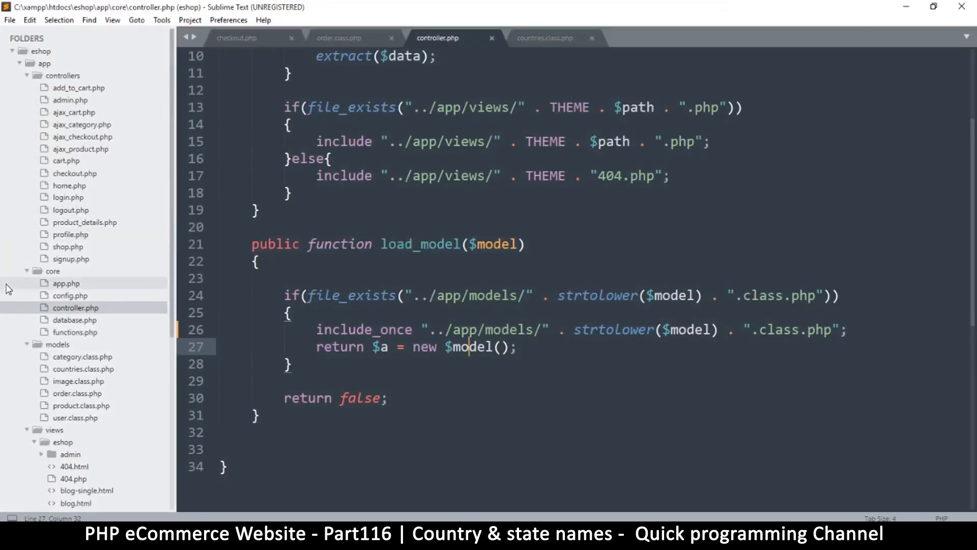
{"action": "left_click", "coordinate": [74, 319]}
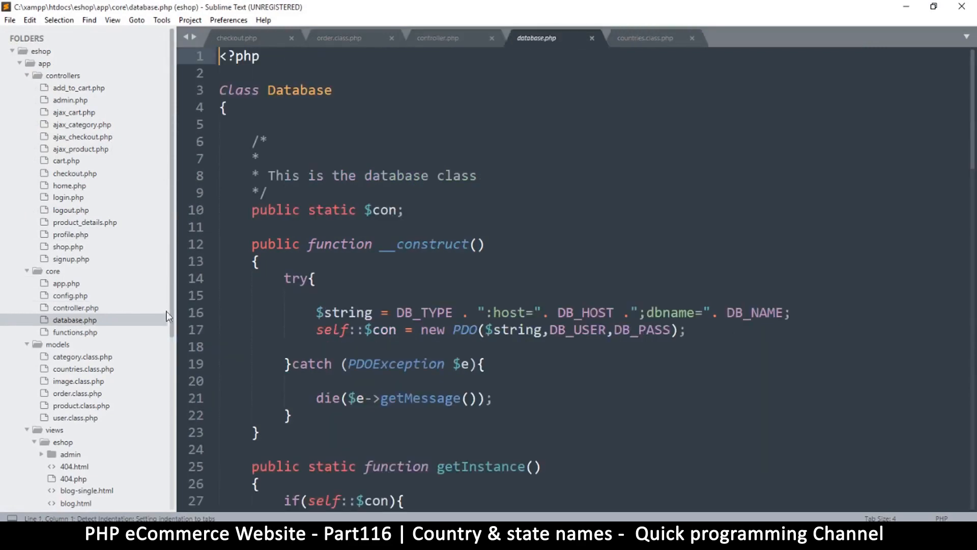
{"action": "scroll", "scroll_direction": "down", "scroll_amount": 3}
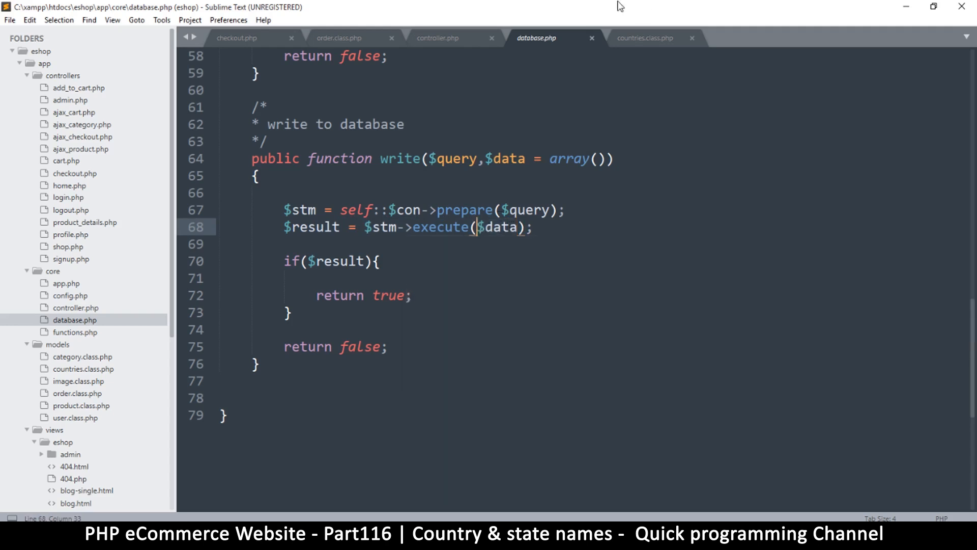
{"action": "left_click", "coordinate": [437, 38]}
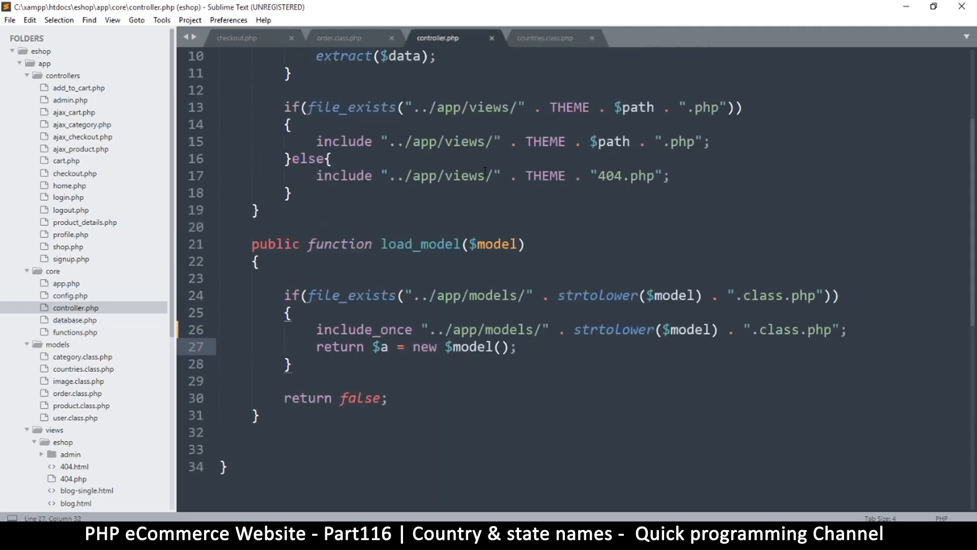
Step: Examine the get_country and get_state lookup lines 28–29 in order.class.php
{"action": "left_click", "coordinate": [338, 37]}
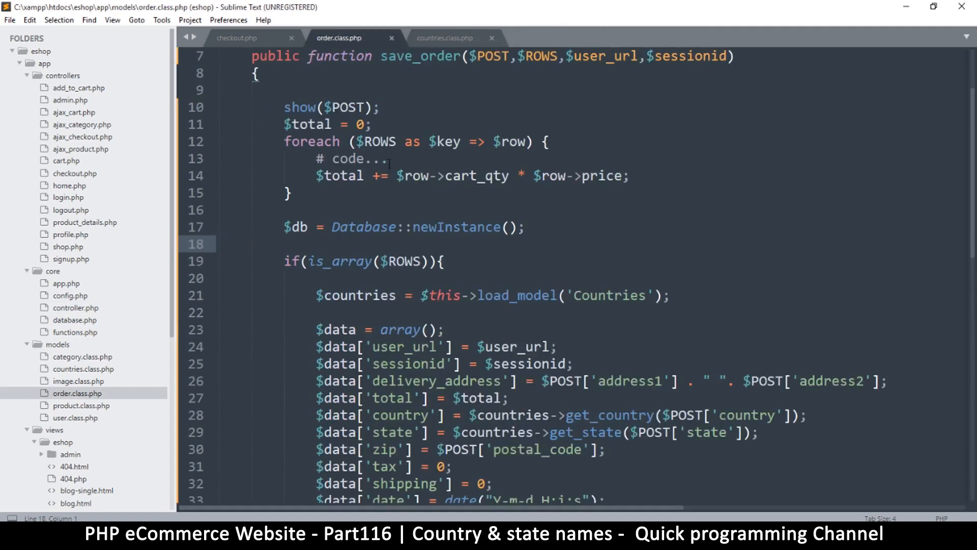
{"action": "scroll", "scroll_direction": "down", "scroll_amount": 3}
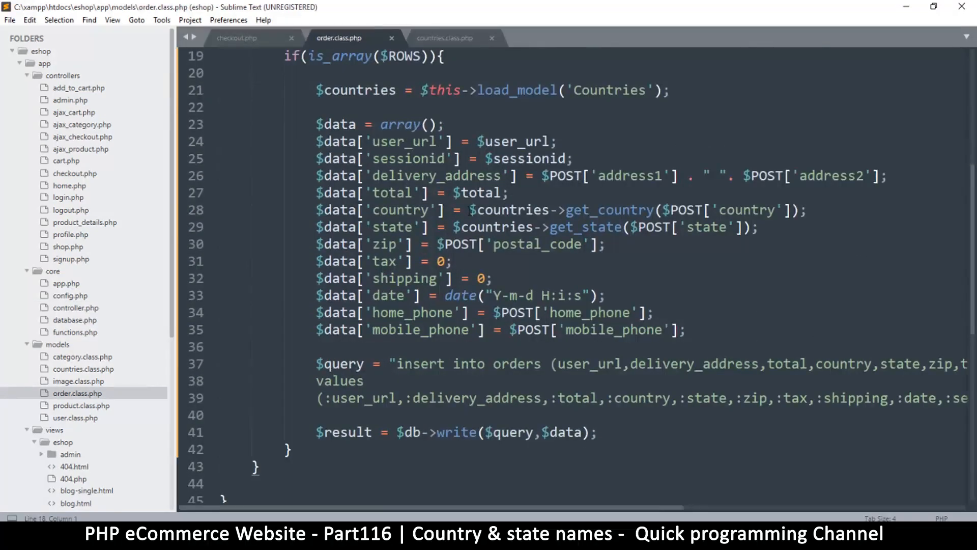
{"action": "left_click_drag", "start_coordinate": [485, 210], "coordinate": [782, 210]}
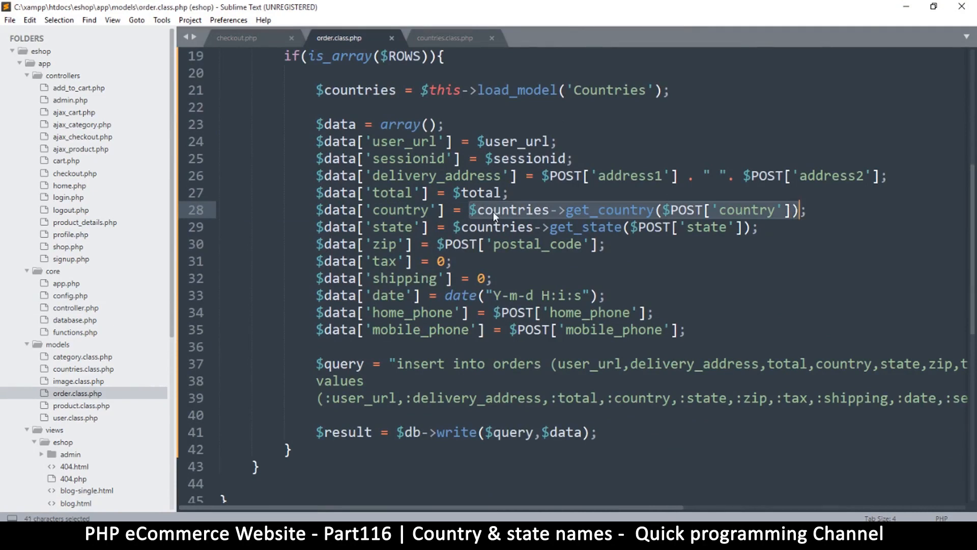
{"action": "left_click", "coordinate": [551, 210]}
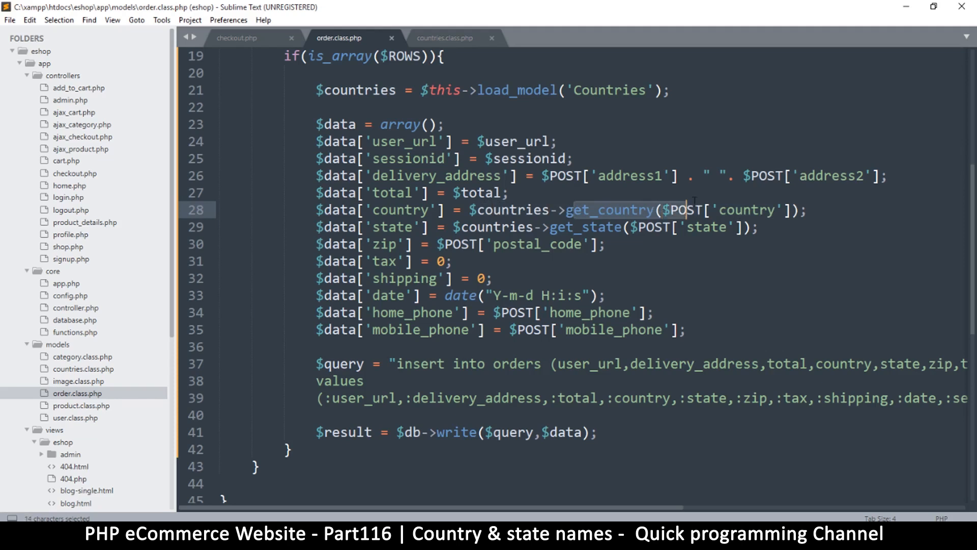
{"action": "left_click_drag", "start_coordinate": [693, 210], "coordinate": [787, 210]}
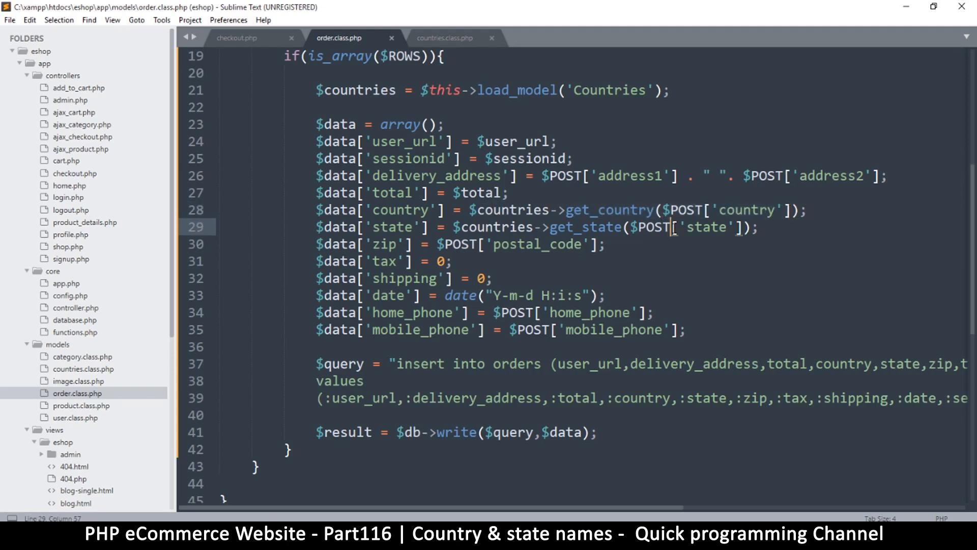
{"action": "left_click_drag", "start_coordinate": [673, 209], "coordinate": [555, 227]}
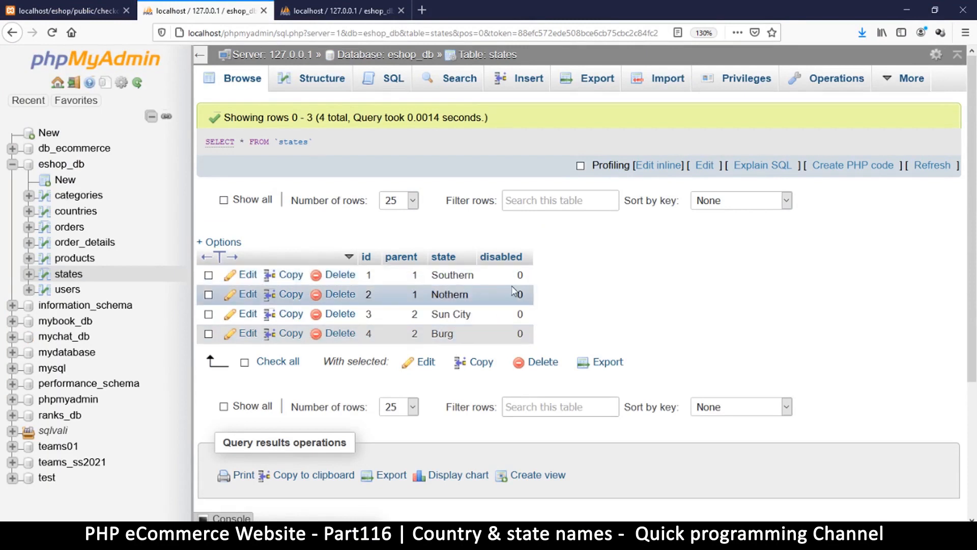
{"action": "mouse_move", "coordinate": [459, 275]}
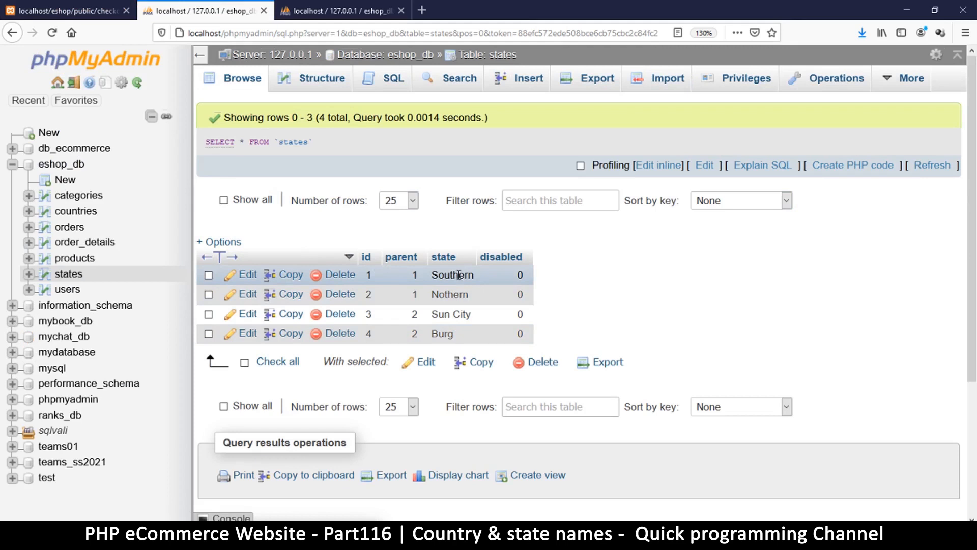
{"action": "mouse_move", "coordinate": [402, 275]}
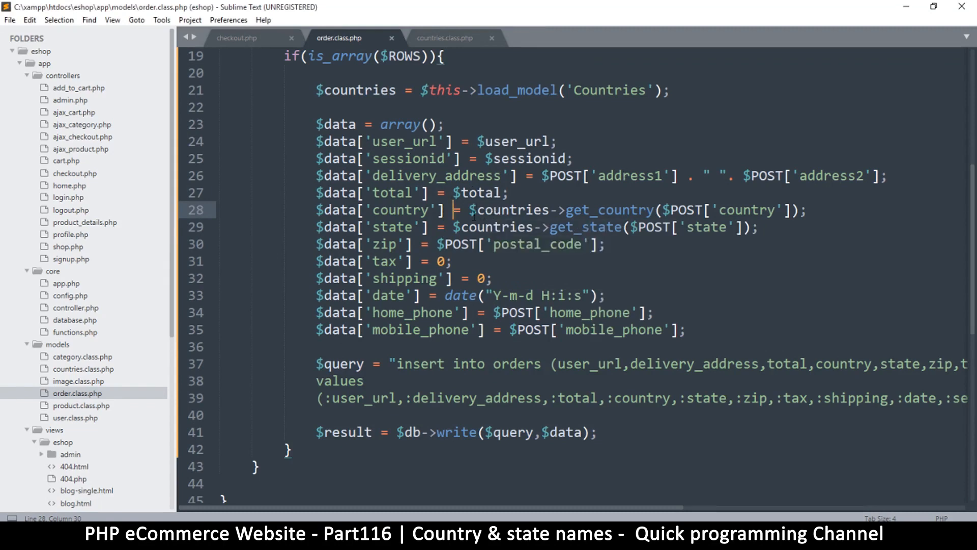
Step: Assign the lookups to $country_obj and $state_obj and start $country_obj->country
{"action": "double_click", "coordinate": [505, 210]}
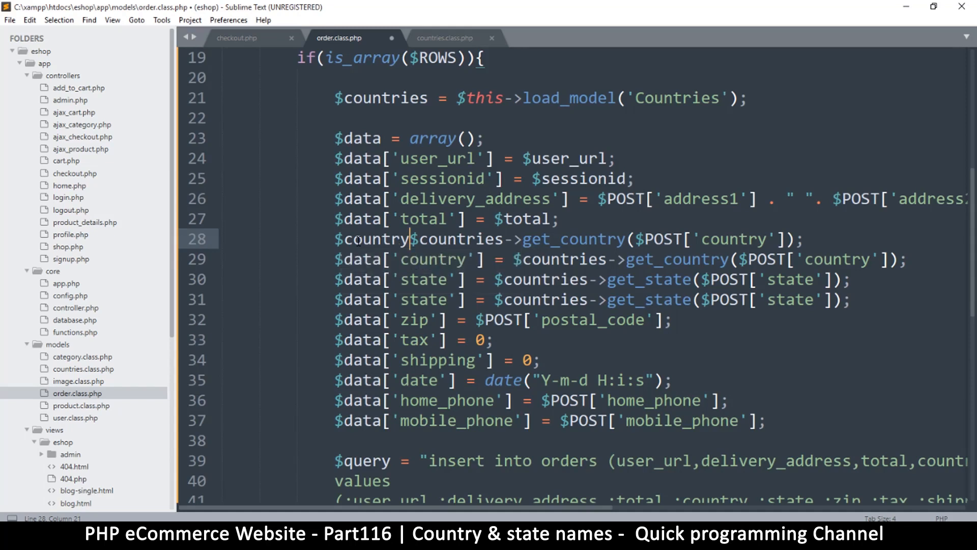
{"action": "type", "text": "_"}
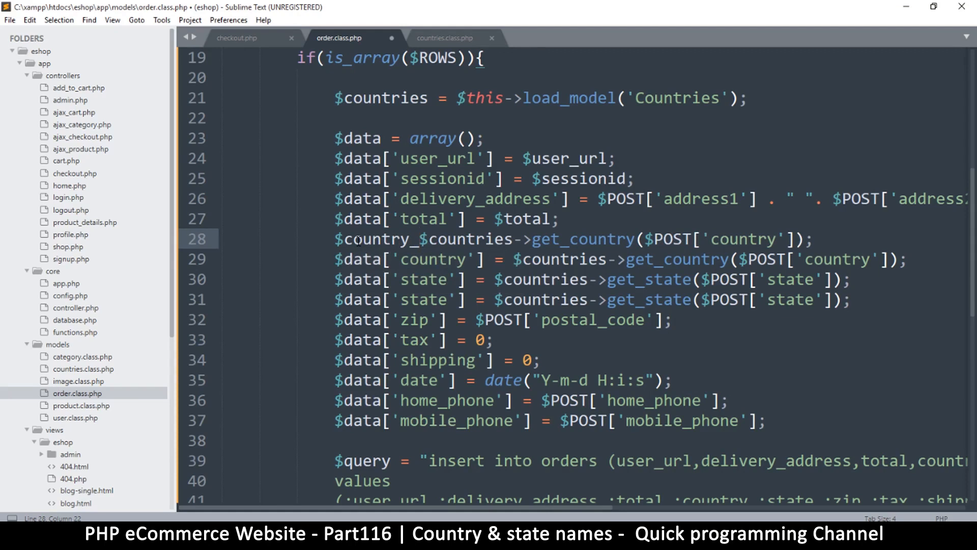
{"action": "type", "text": "ojb"}
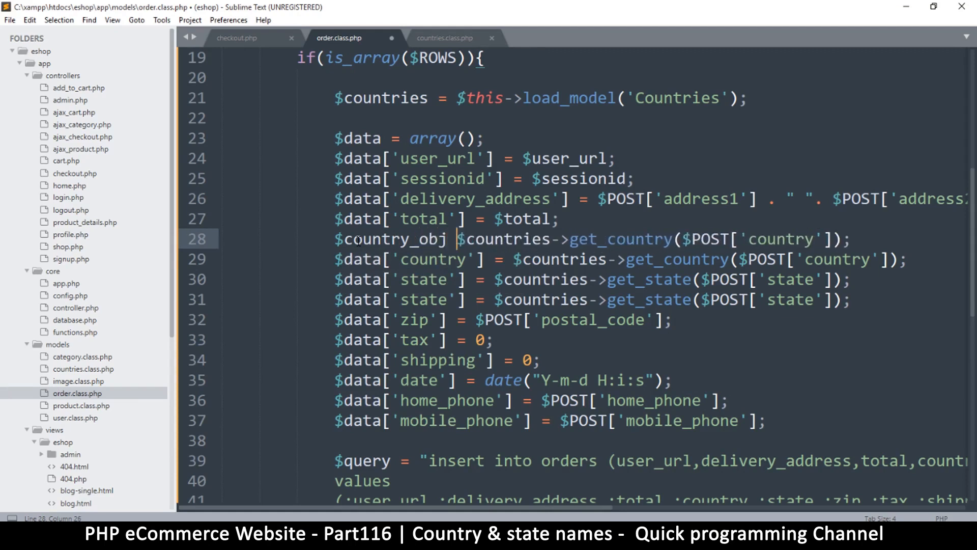
{"action": "type", "text": "="}
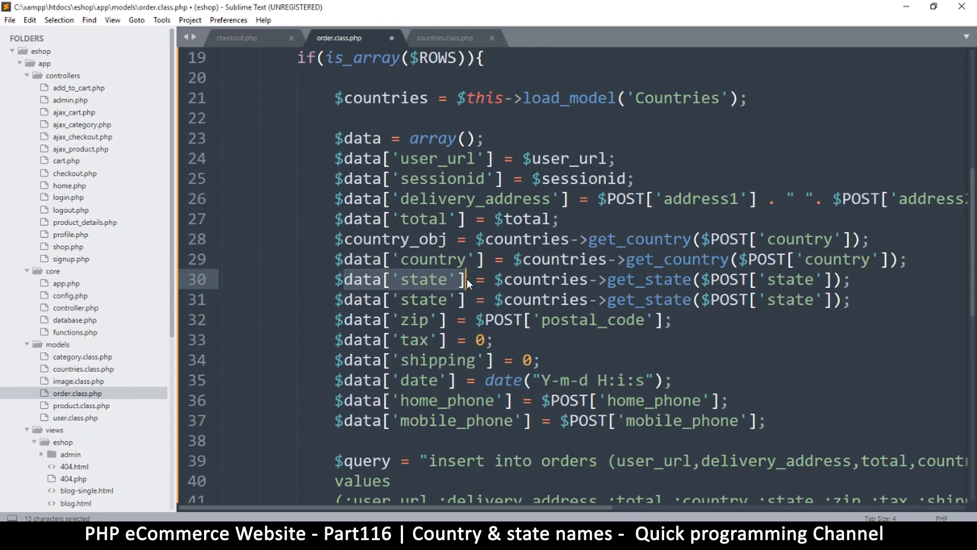
{"action": "type", "text": "$state_o"}
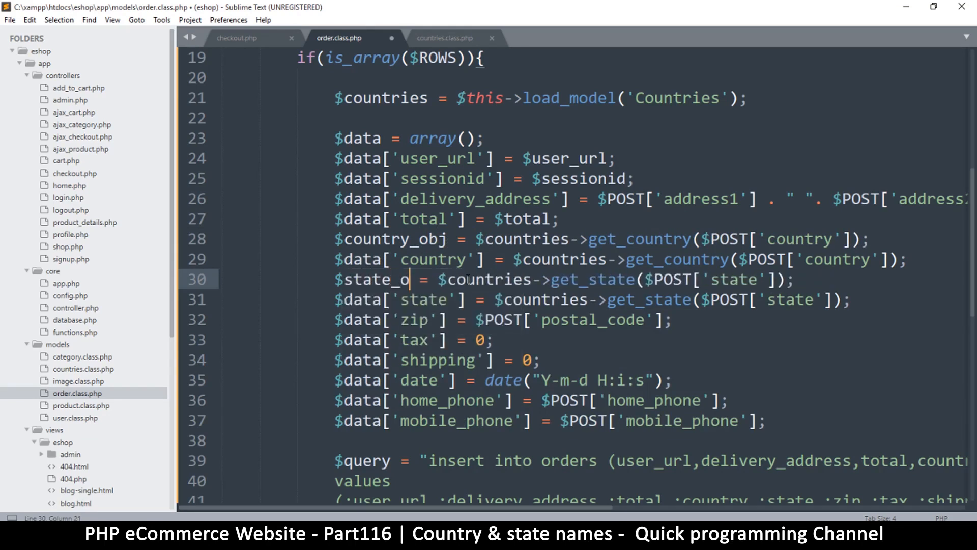
{"action": "type", "text": "bj"}
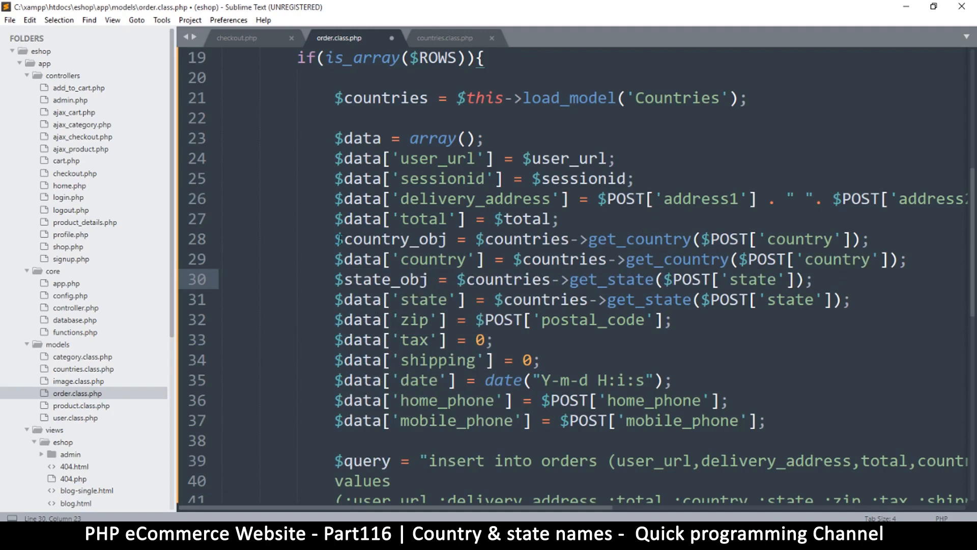
{"action": "double_click", "coordinate": [390, 238]}
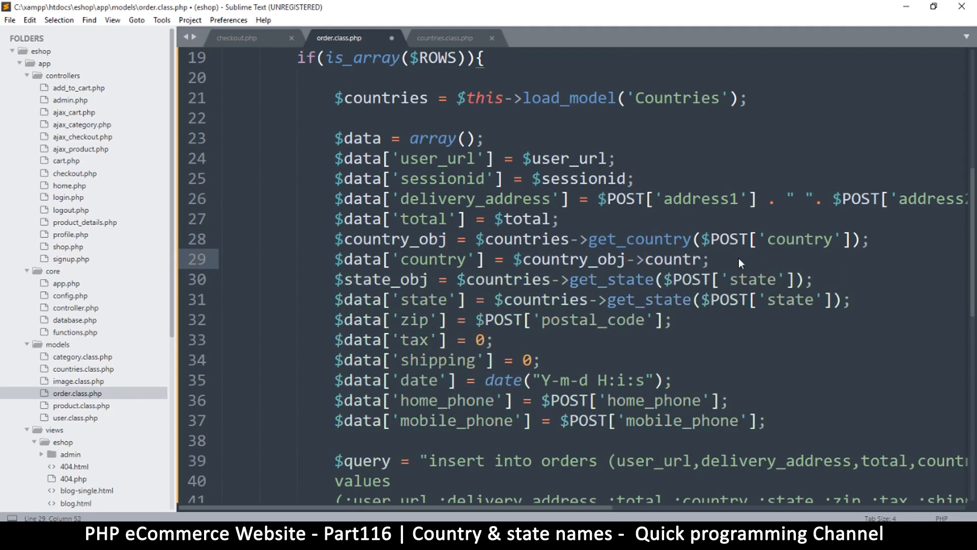
Step: Finish $country_obj->country and replace the get_state call with $state_obj->state
{"action": "type", "text": "y"}
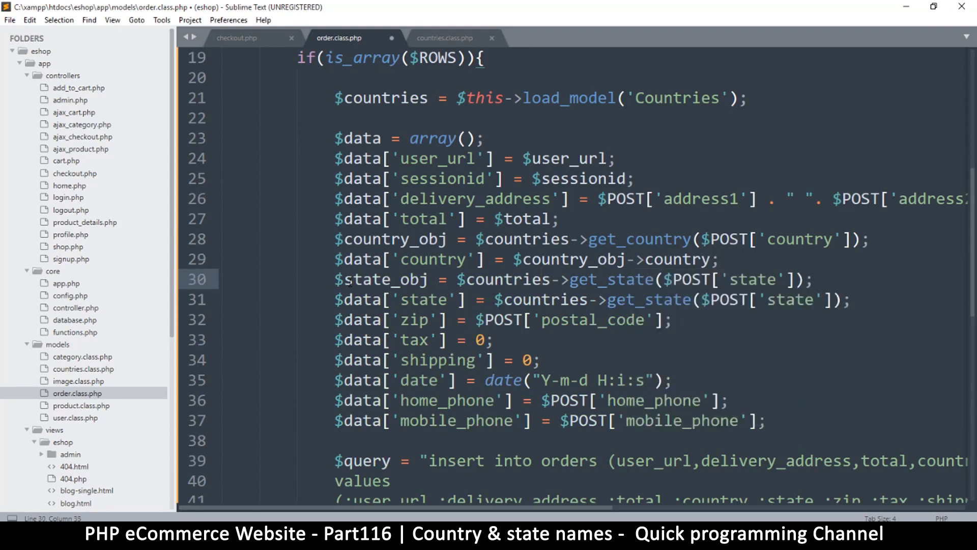
{"action": "double_click", "coordinate": [381, 279]}
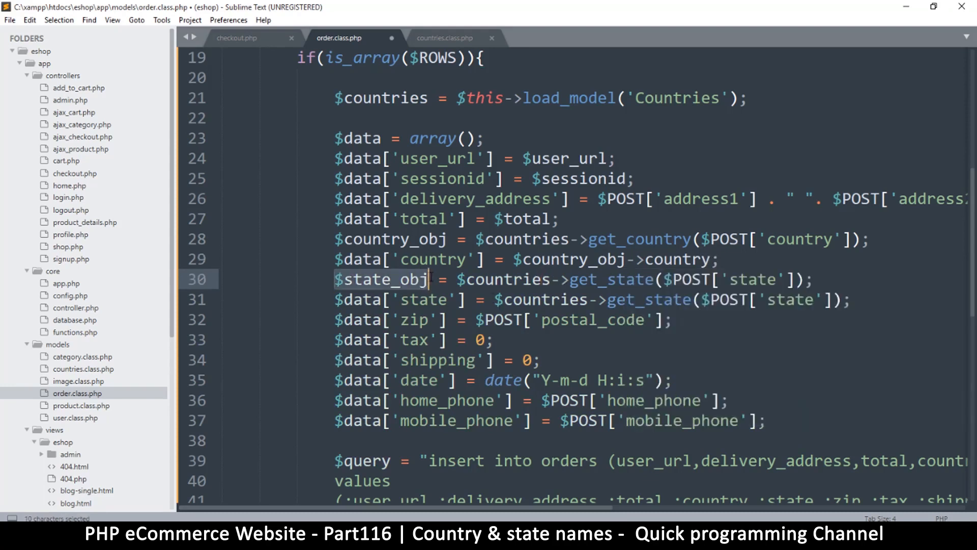
{"action": "key", "text": "ctrl+c"}
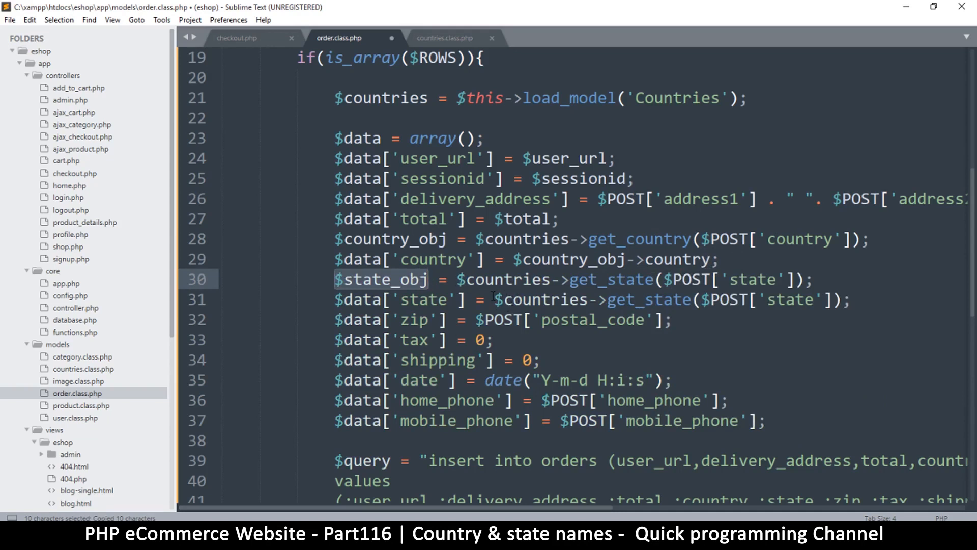
{"action": "left_click_drag", "start_coordinate": [496, 299], "coordinate": [758, 299]}
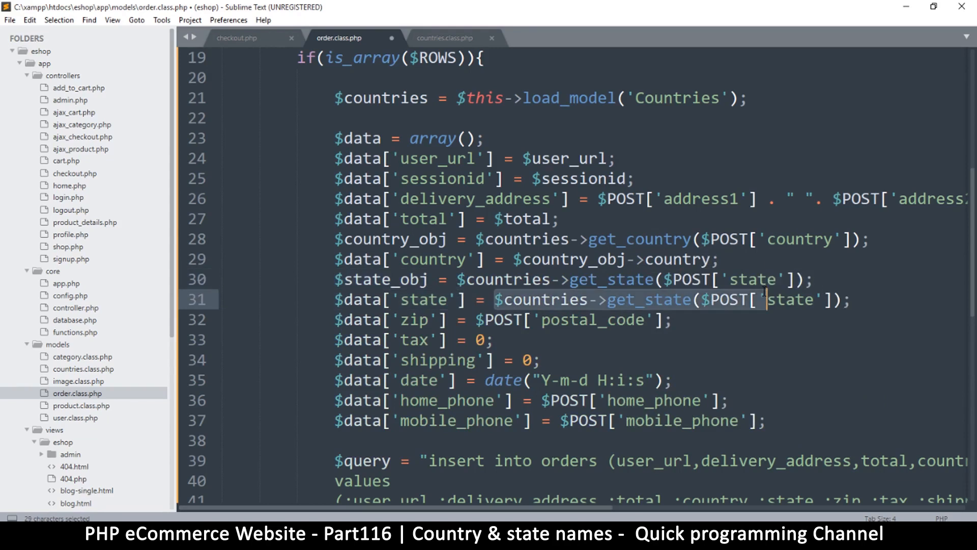
{"action": "type", "text": "$state_obj"}
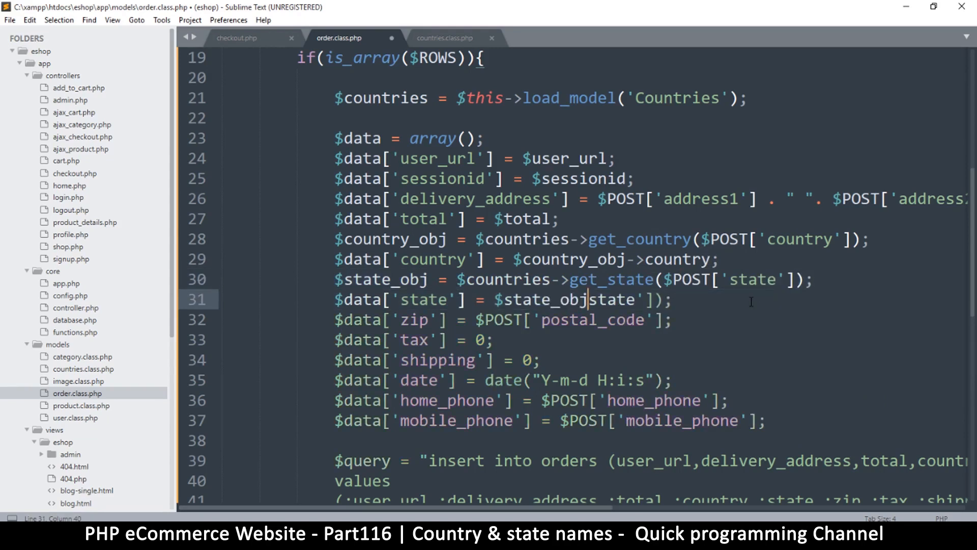
{"action": "type", "text": "->"}
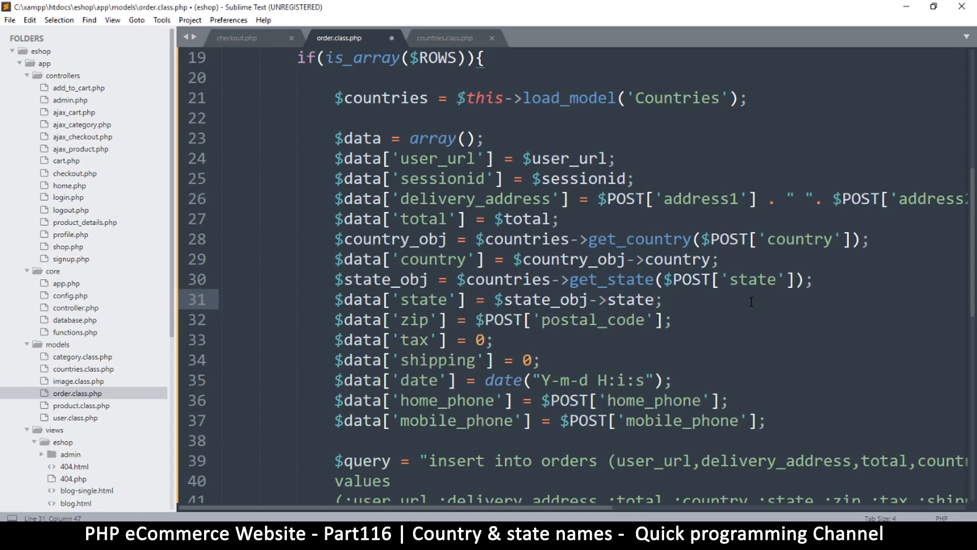
Step: Save order.class.php and review the edited state line
{"action": "key", "text": "ctrl+s"}
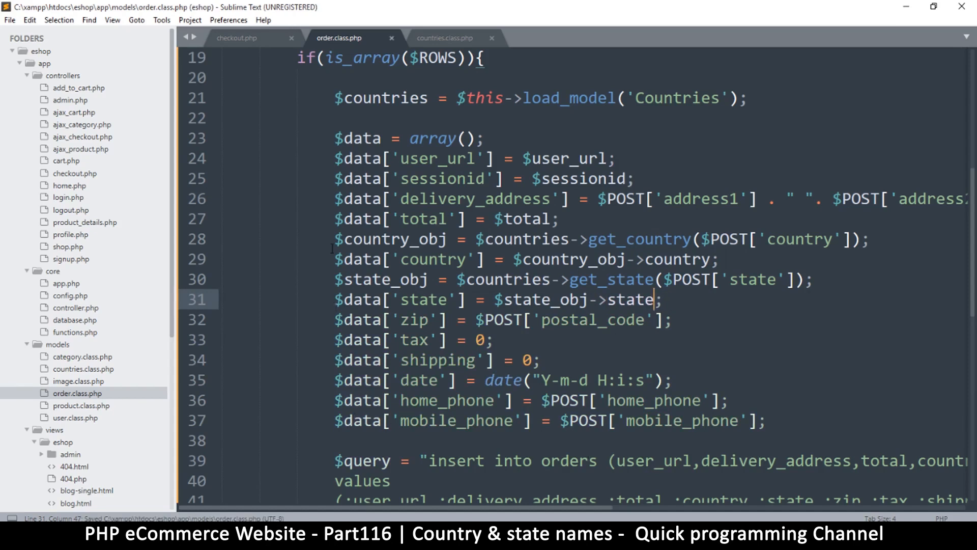
{"action": "left_click", "coordinate": [584, 260]}
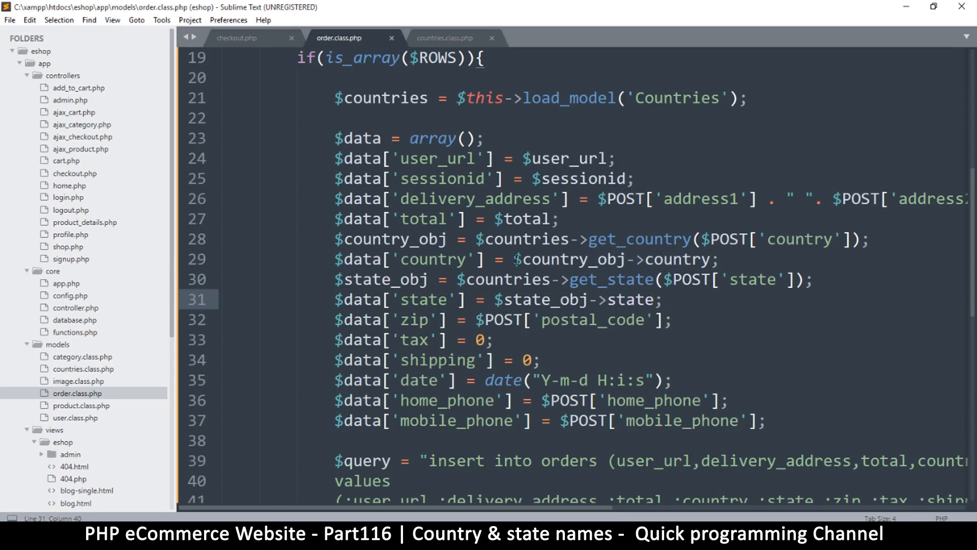
{"action": "double_click", "coordinate": [567, 260]}
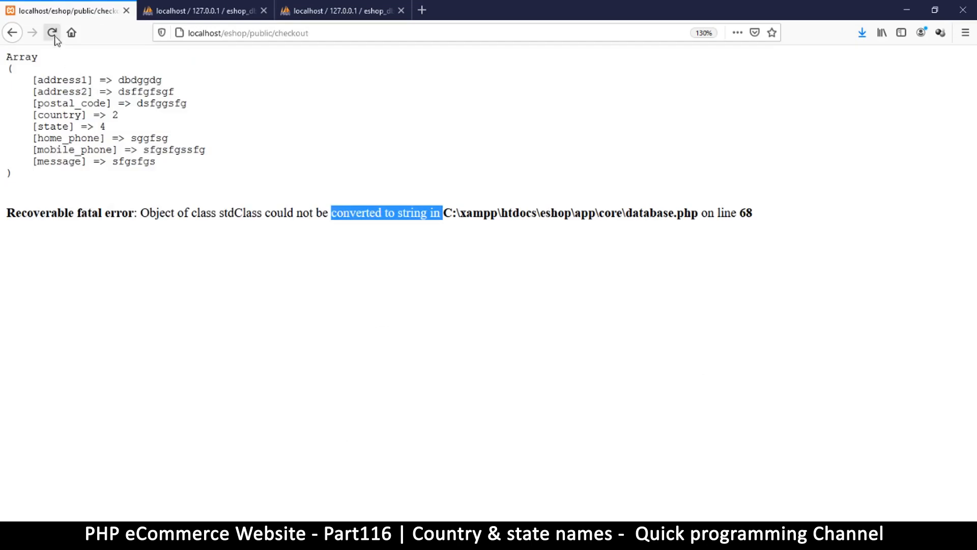
Step: Reload the checkout page, resend the form data, then return to phpMyAdmin
{"action": "left_click", "coordinate": [52, 33]}
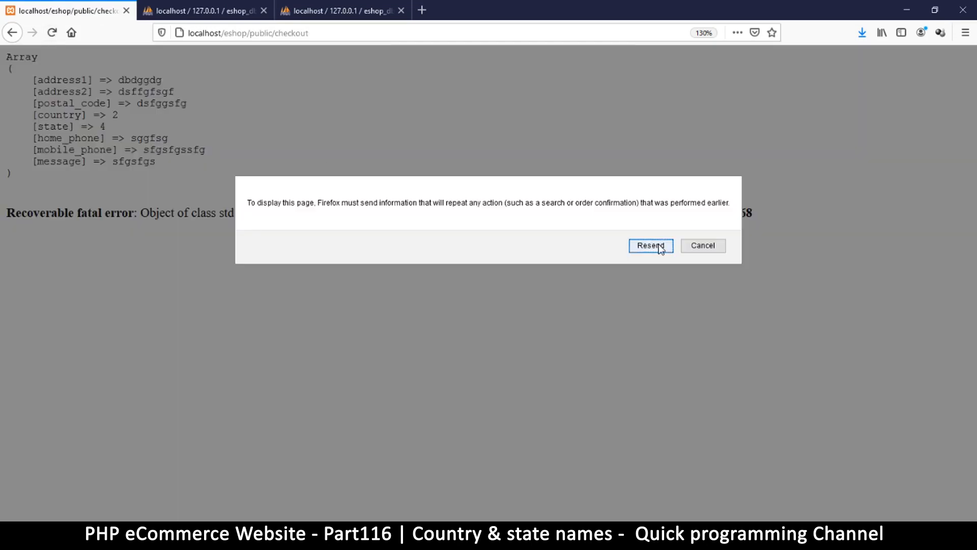
{"action": "left_click", "coordinate": [651, 245]}
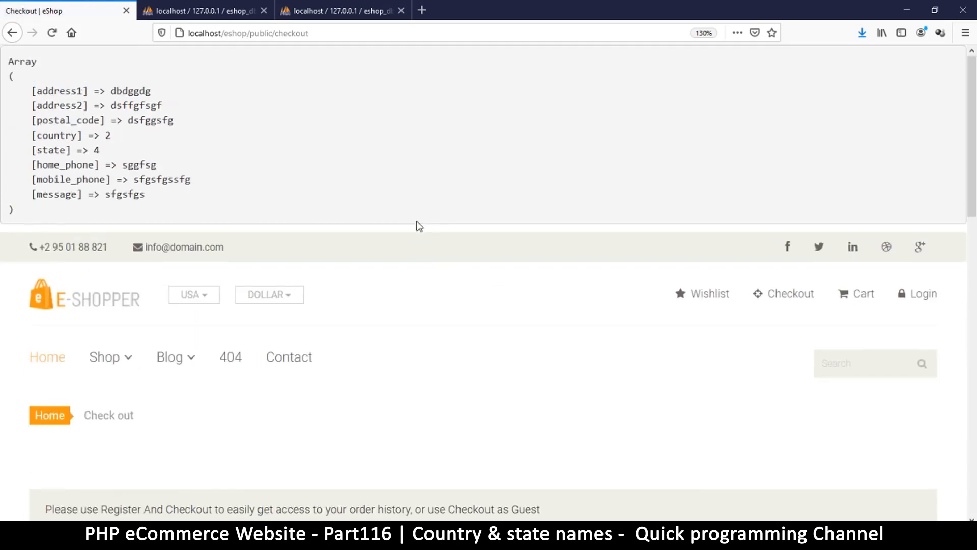
{"action": "left_click", "coordinate": [199, 10]}
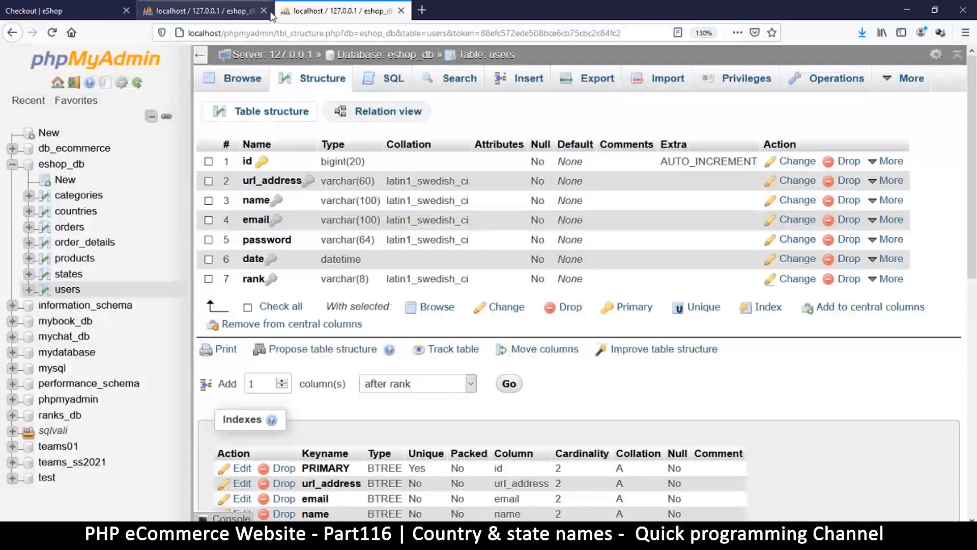
Step: Browse countries, orders (South Africa, Burg row) and the empty order_details table
{"action": "left_click", "coordinate": [76, 212]}
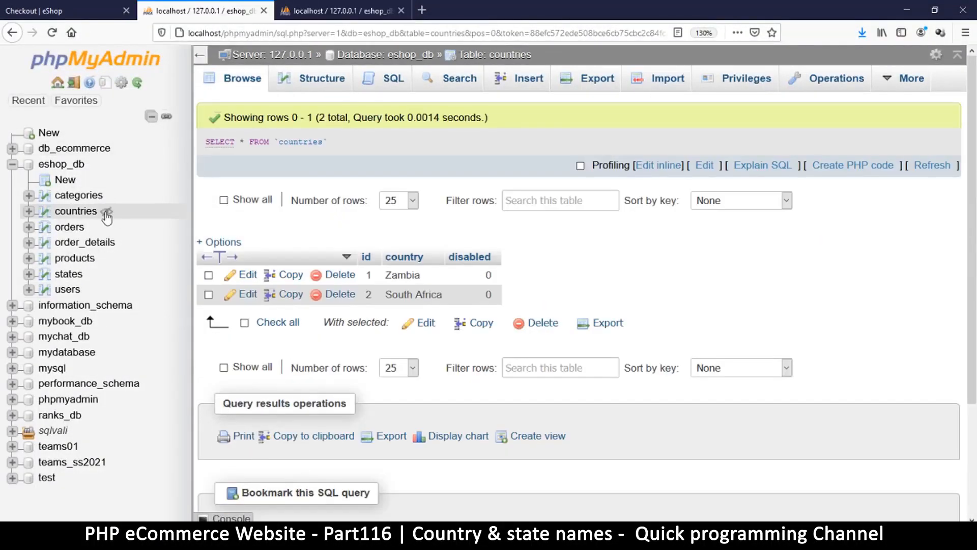
{"action": "mouse_move", "coordinate": [68, 226]}
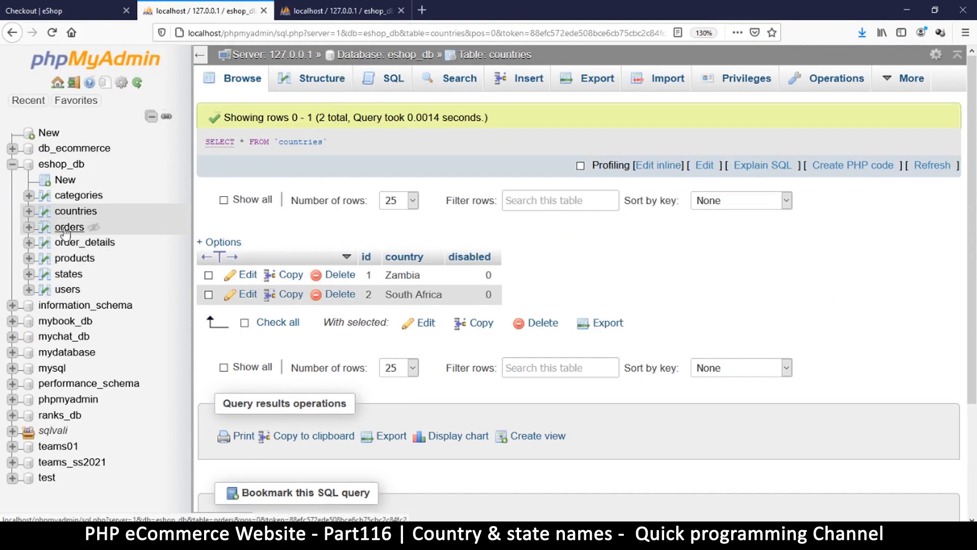
{"action": "left_click", "coordinate": [69, 226]}
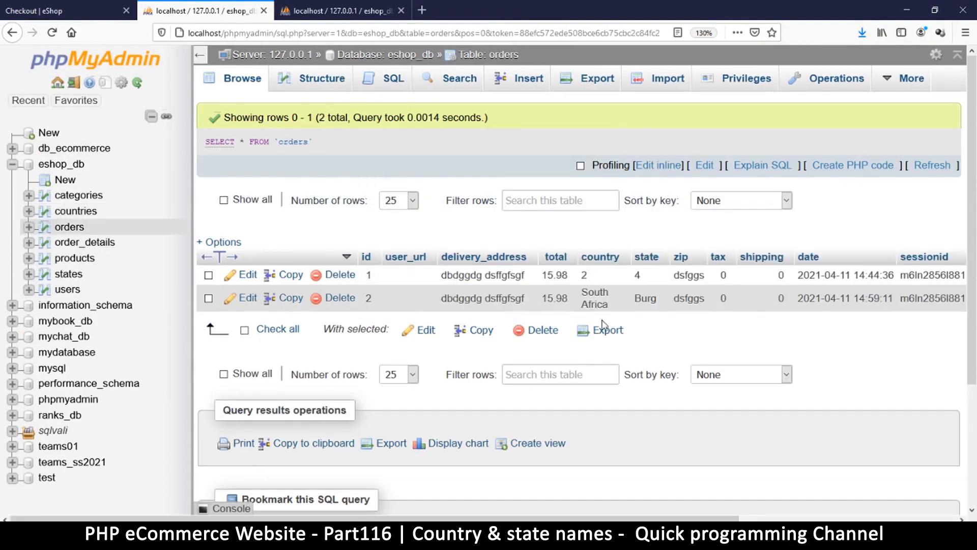
{"action": "mouse_move", "coordinate": [604, 476]}
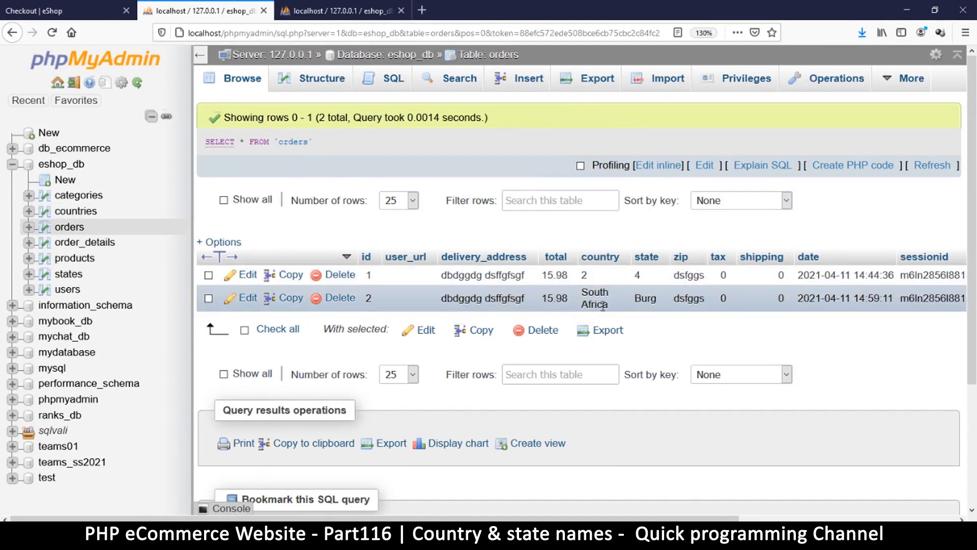
{"action": "mouse_move", "coordinate": [667, 318]}
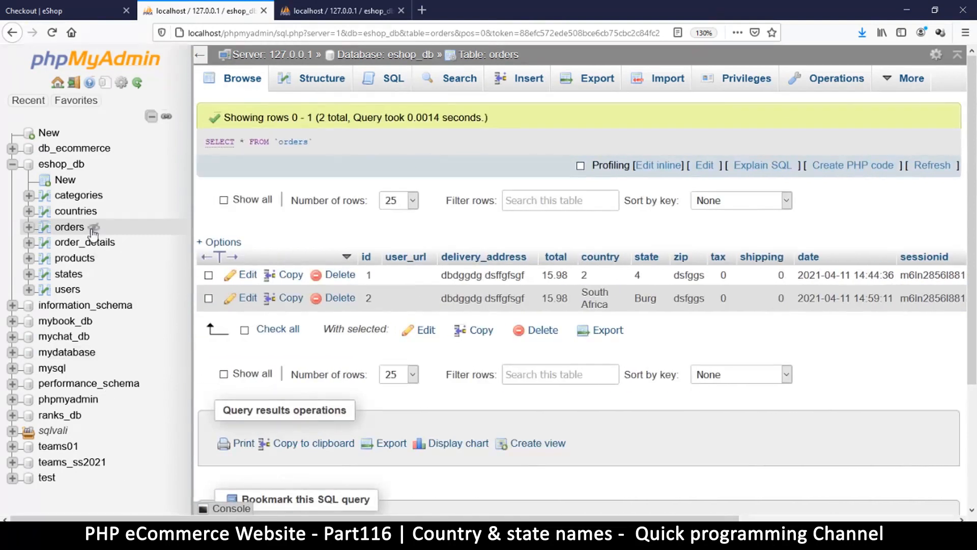
{"action": "left_click", "coordinate": [85, 242]}
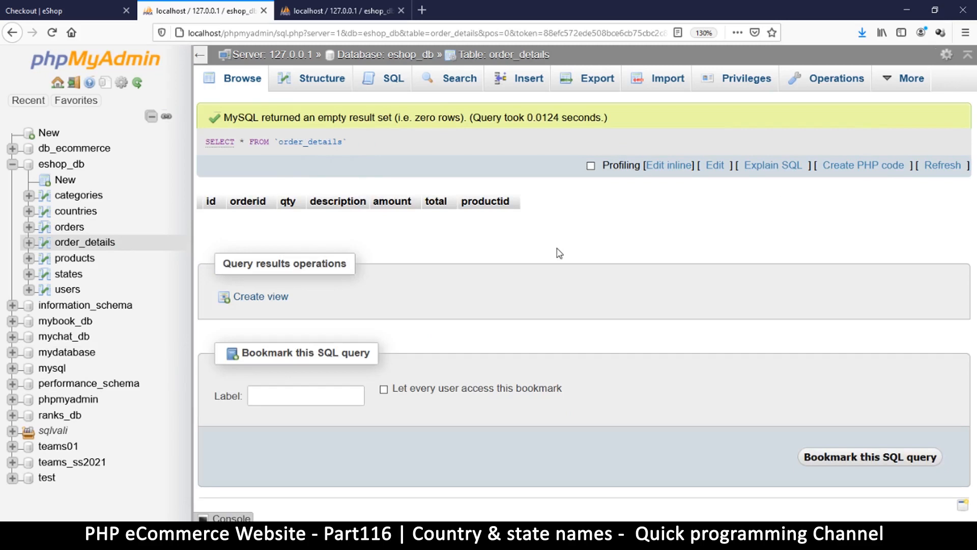
{"action": "mouse_move", "coordinate": [517, 301]}
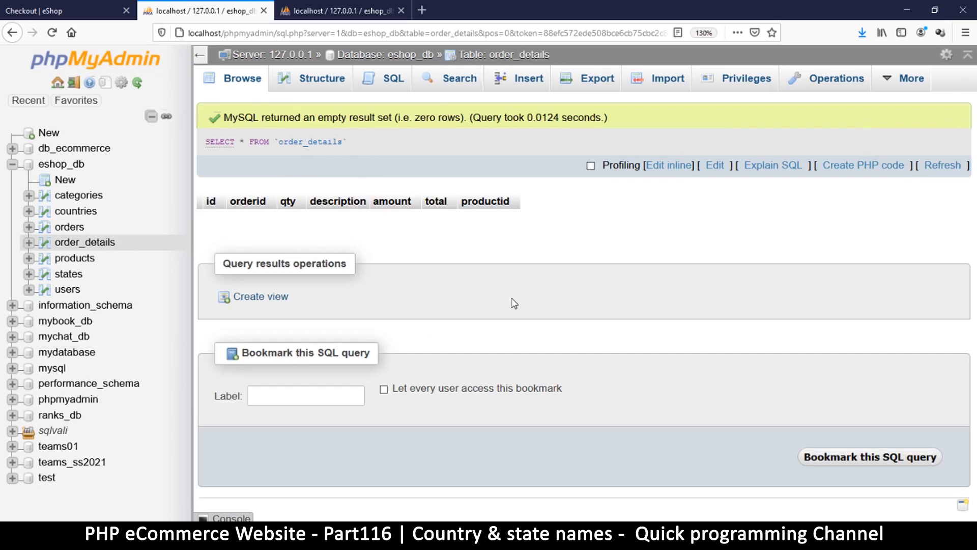
{"action": "mouse_move", "coordinate": [598, 459]}
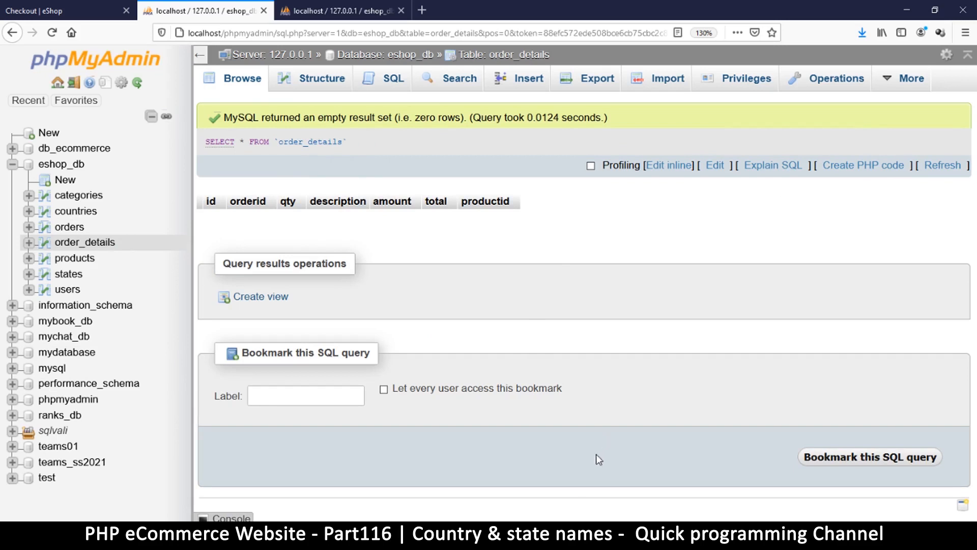